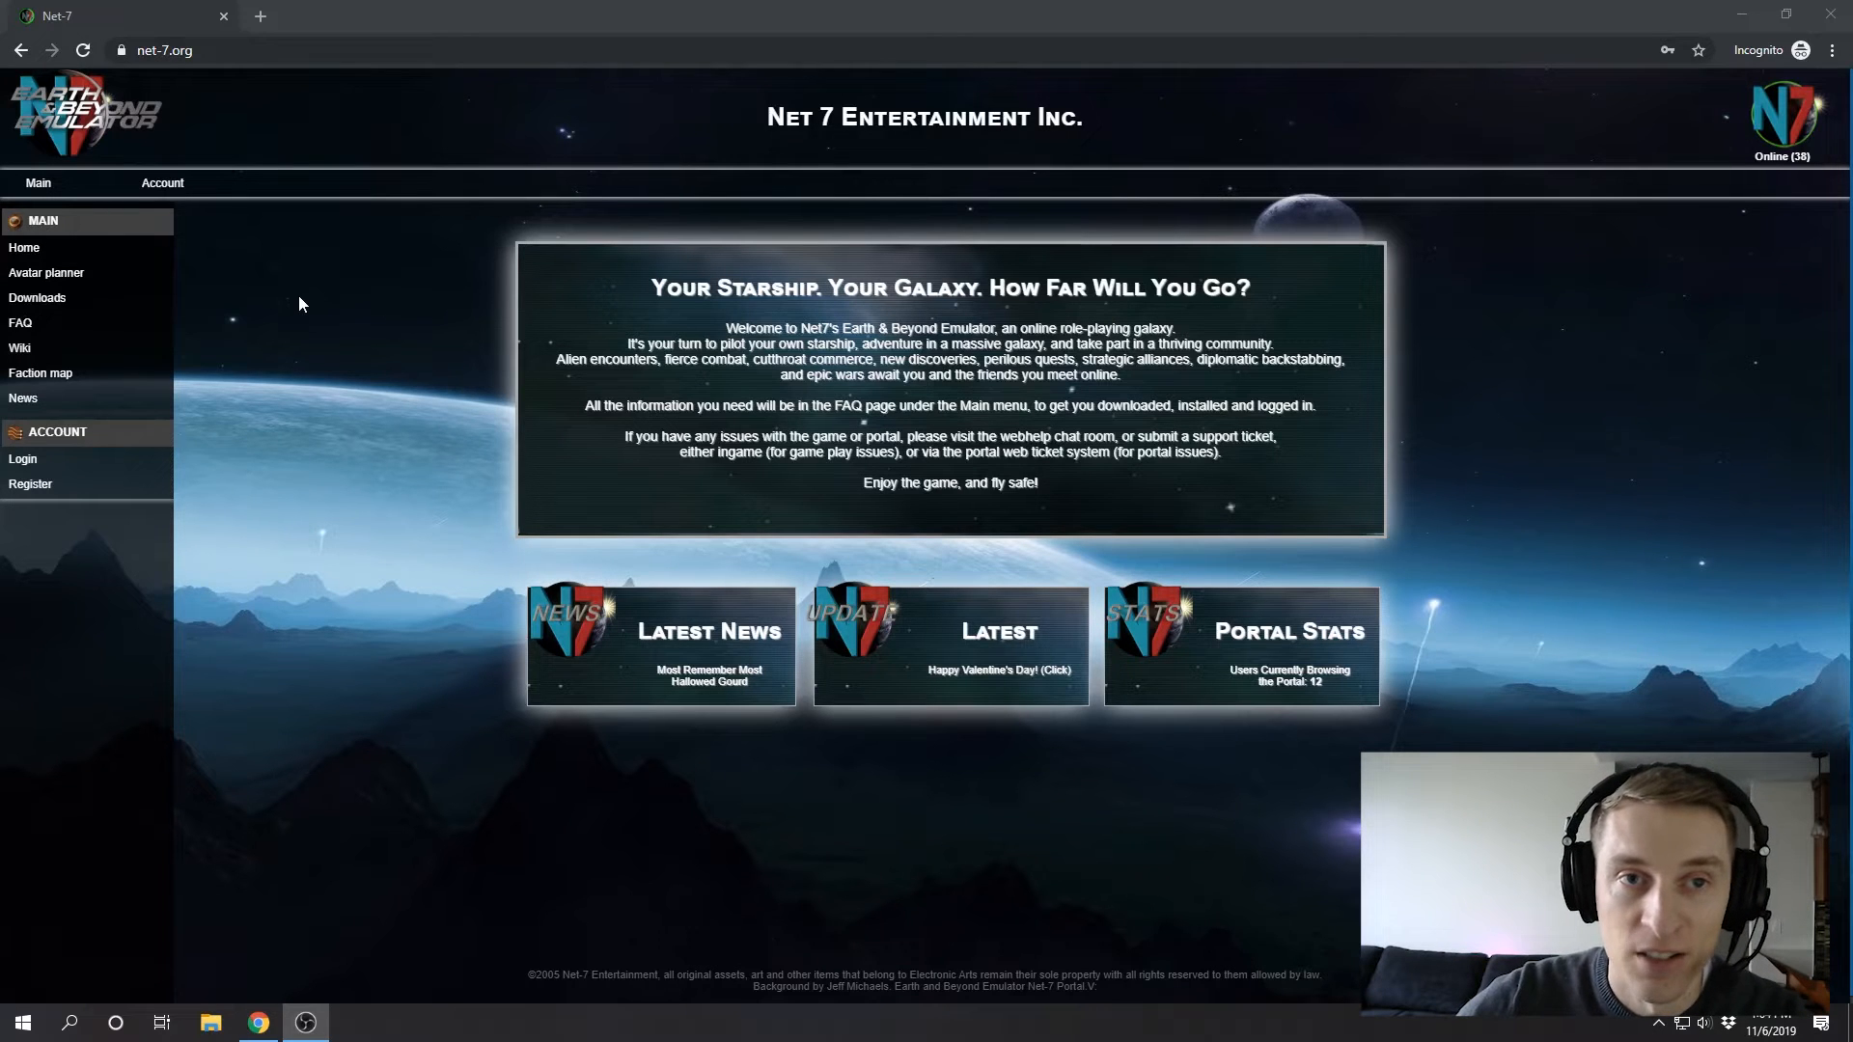
pyautogui.moveTo(315, 294)
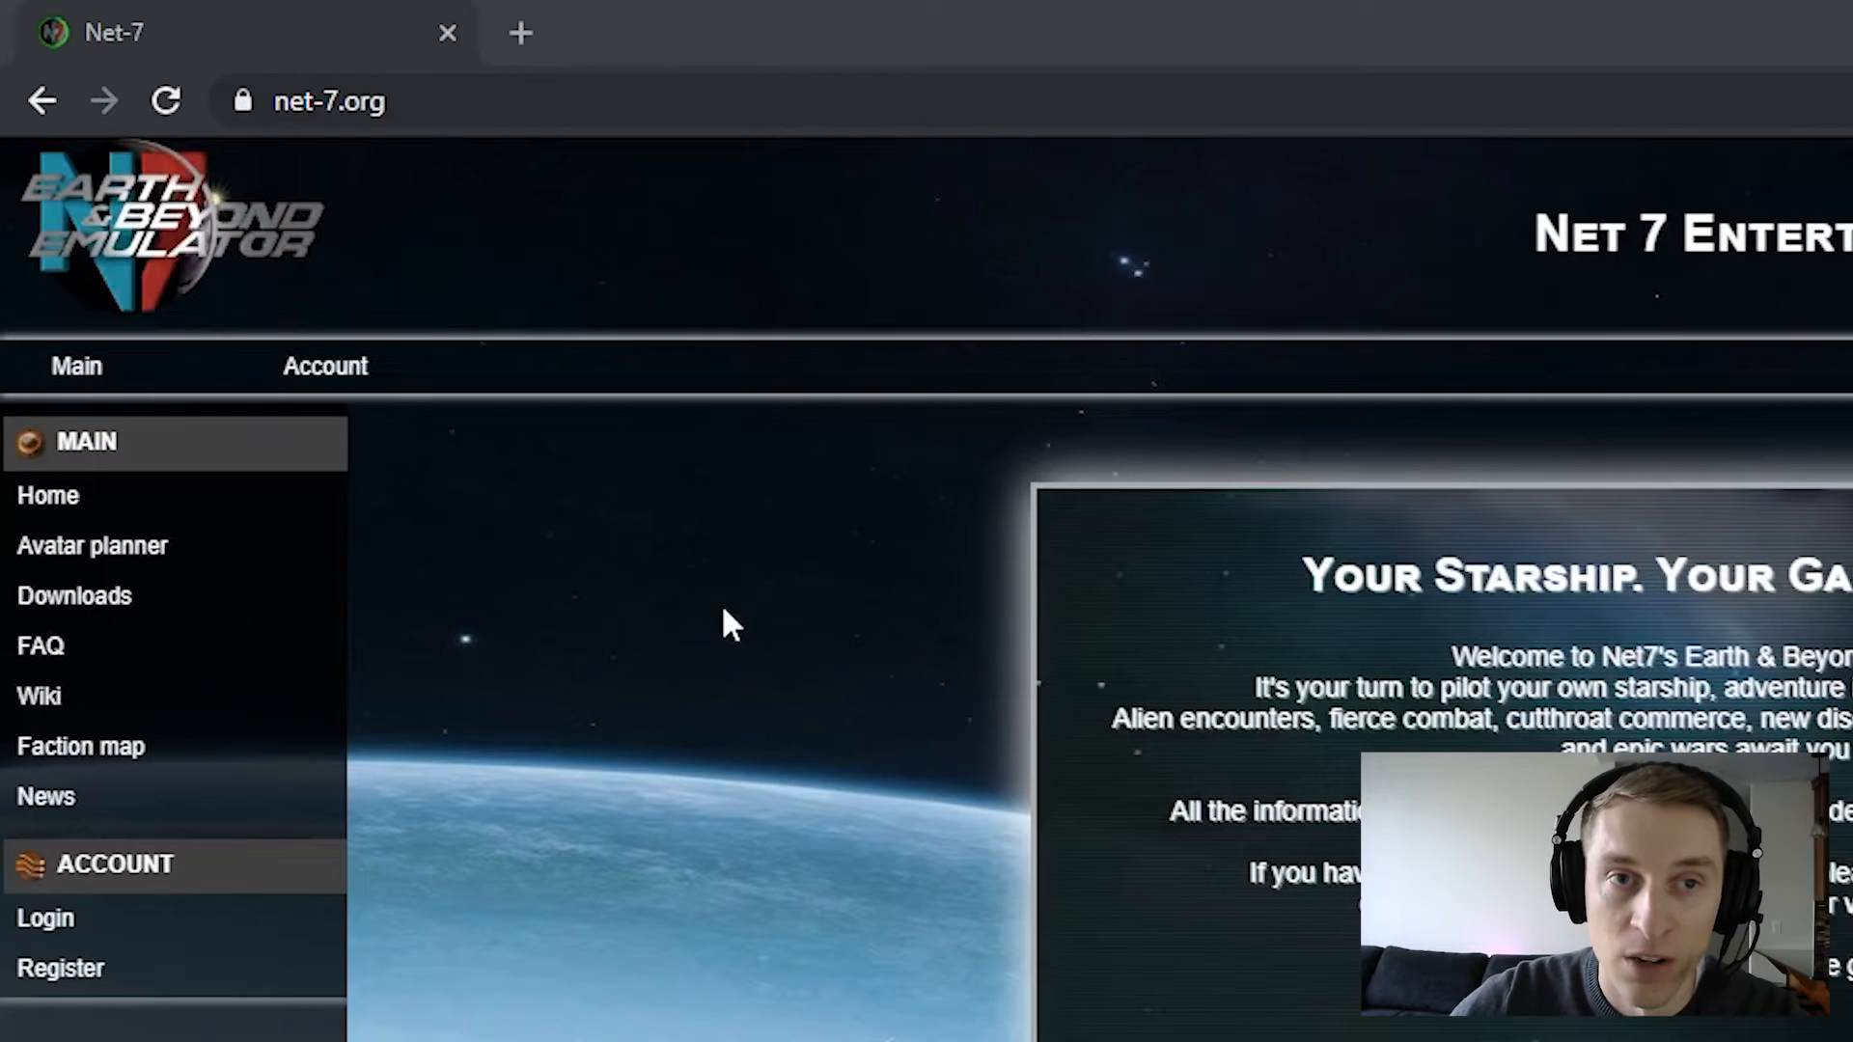
pyautogui.moveTo(605, 624)
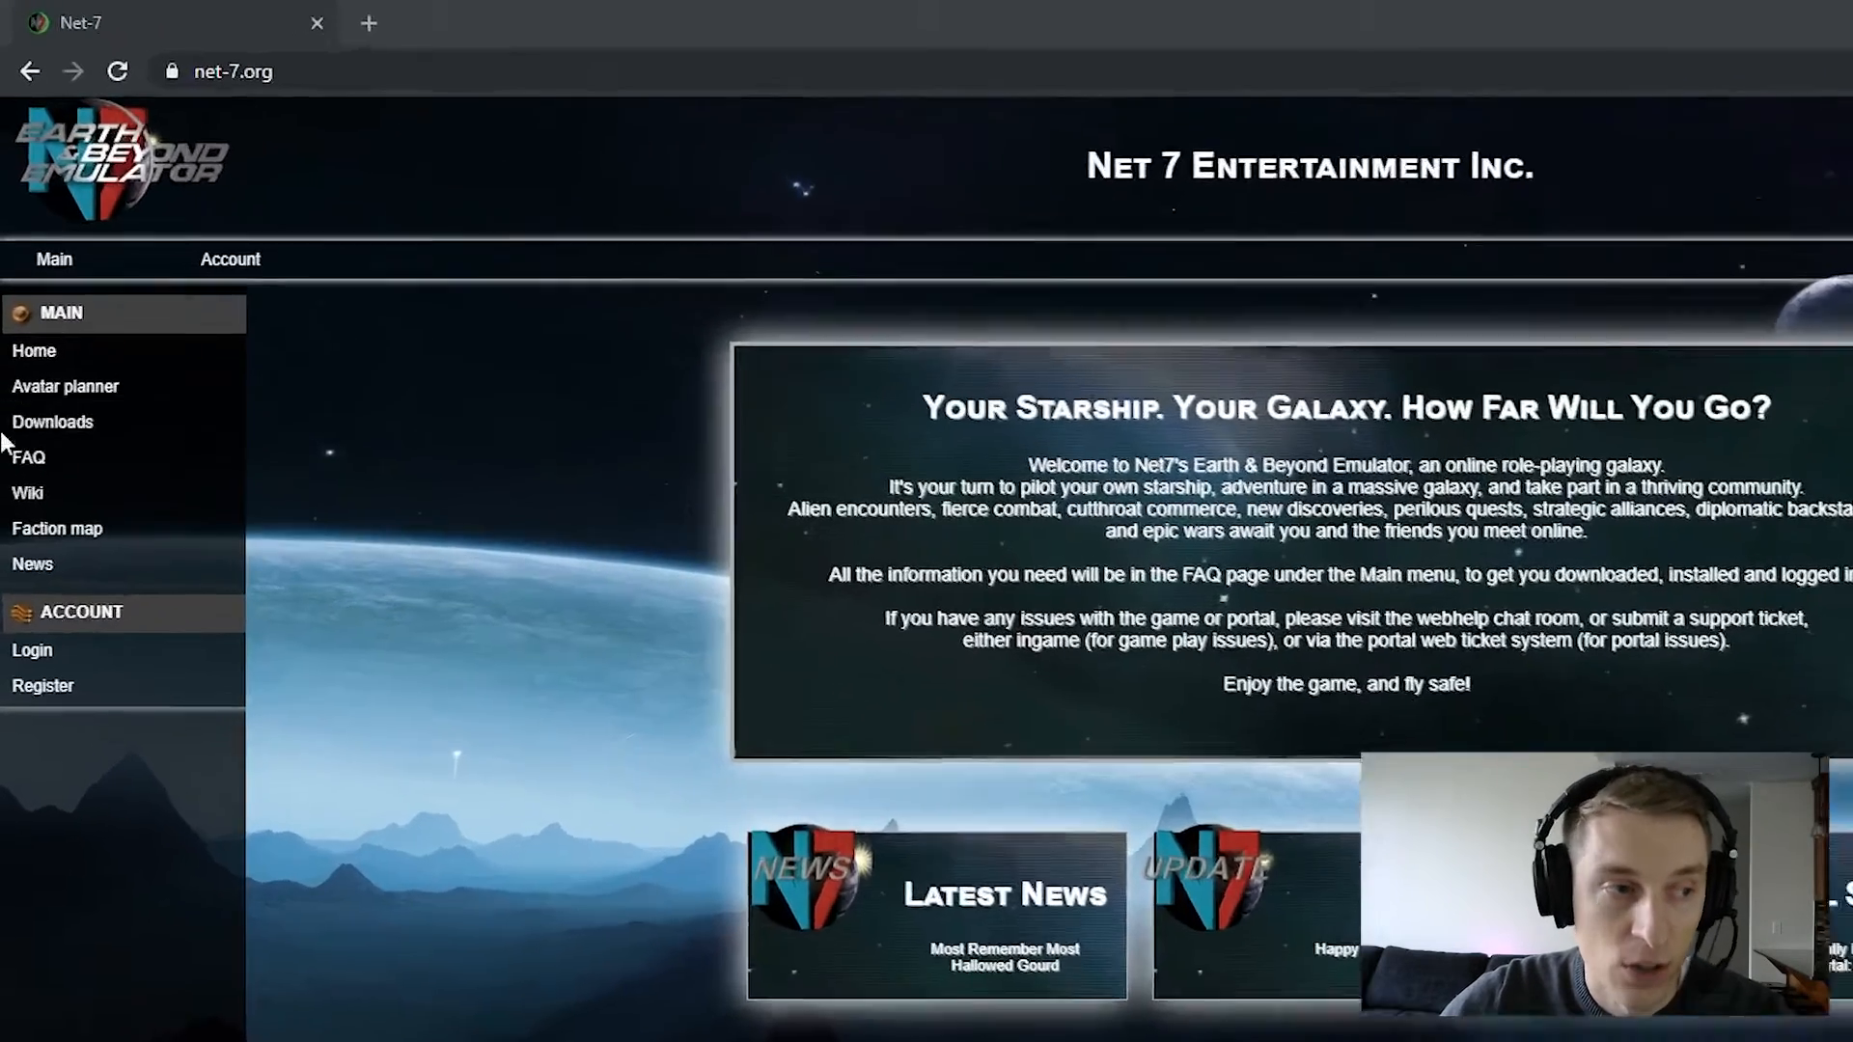
# Step: Open the Net-7 FAQ from the Main sidebar menu
pyautogui.click(28, 456)
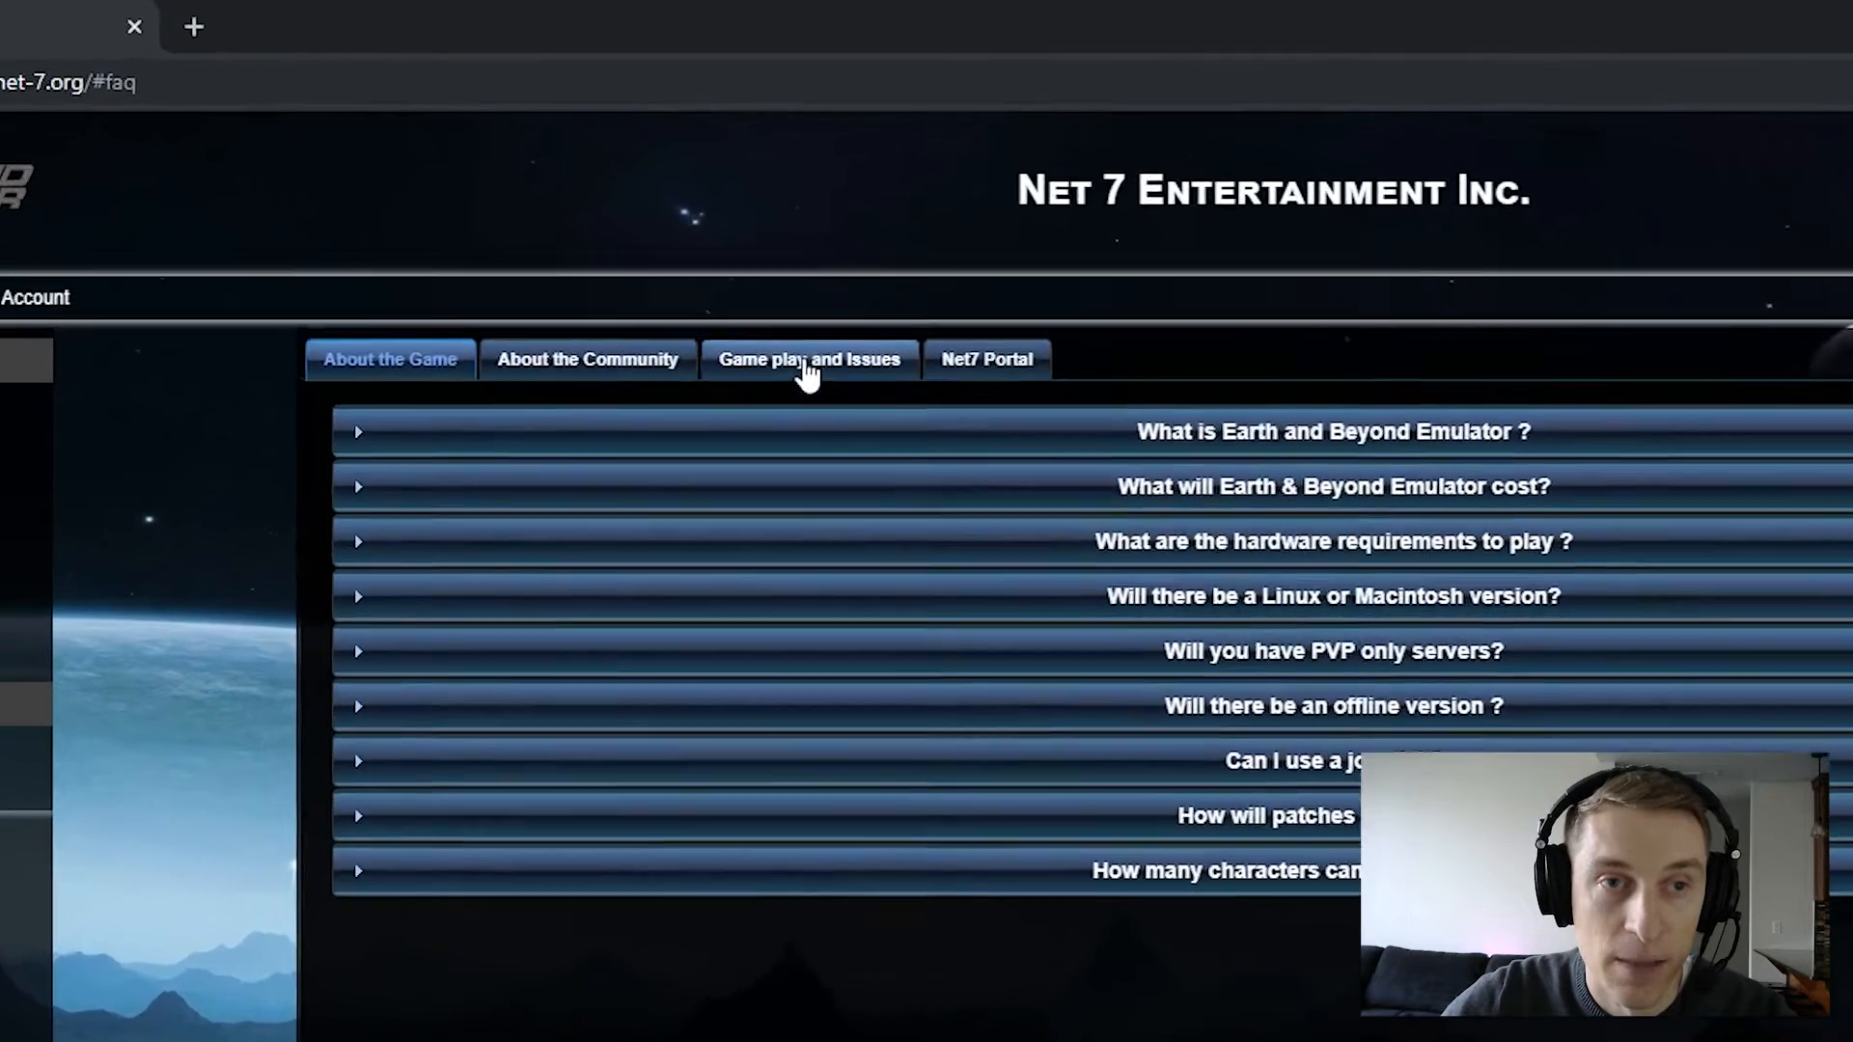
# Step: Expand 'How do I get in the game !!' under the Game play and Issues questions
pyautogui.click(809, 359)
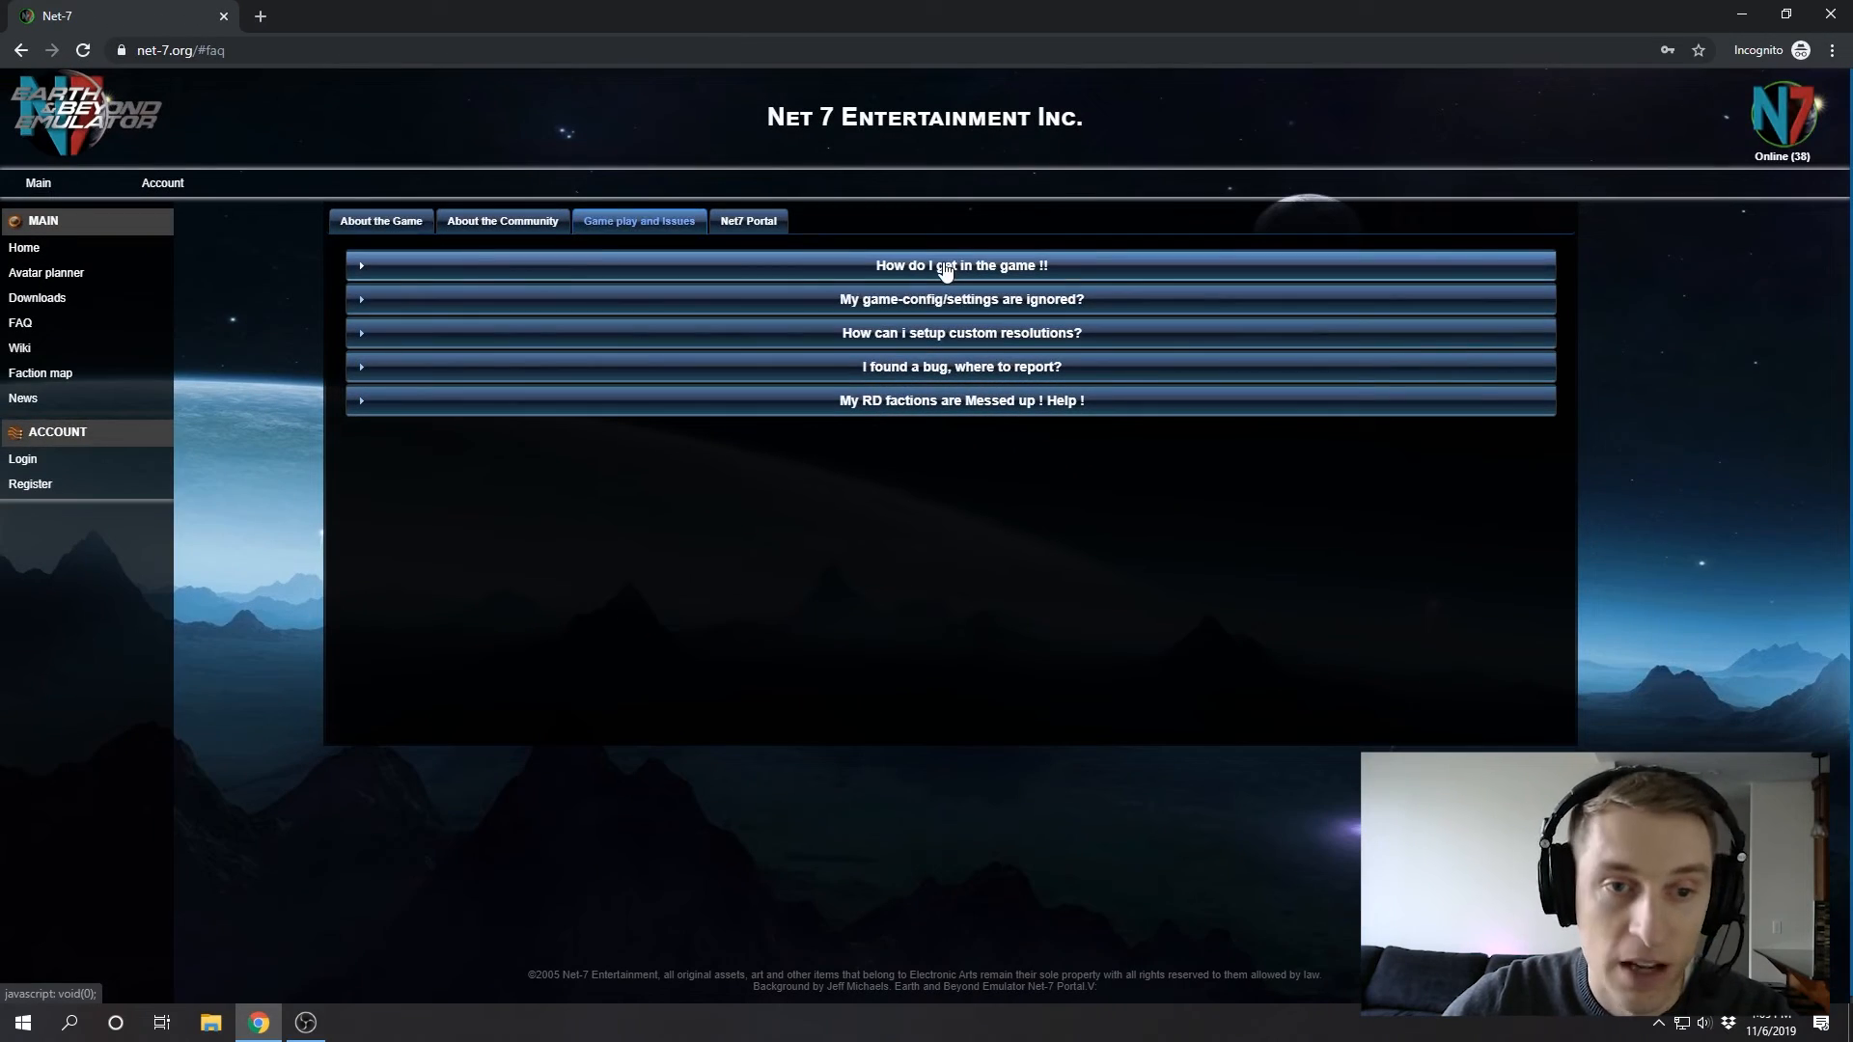
pyautogui.click(962, 264)
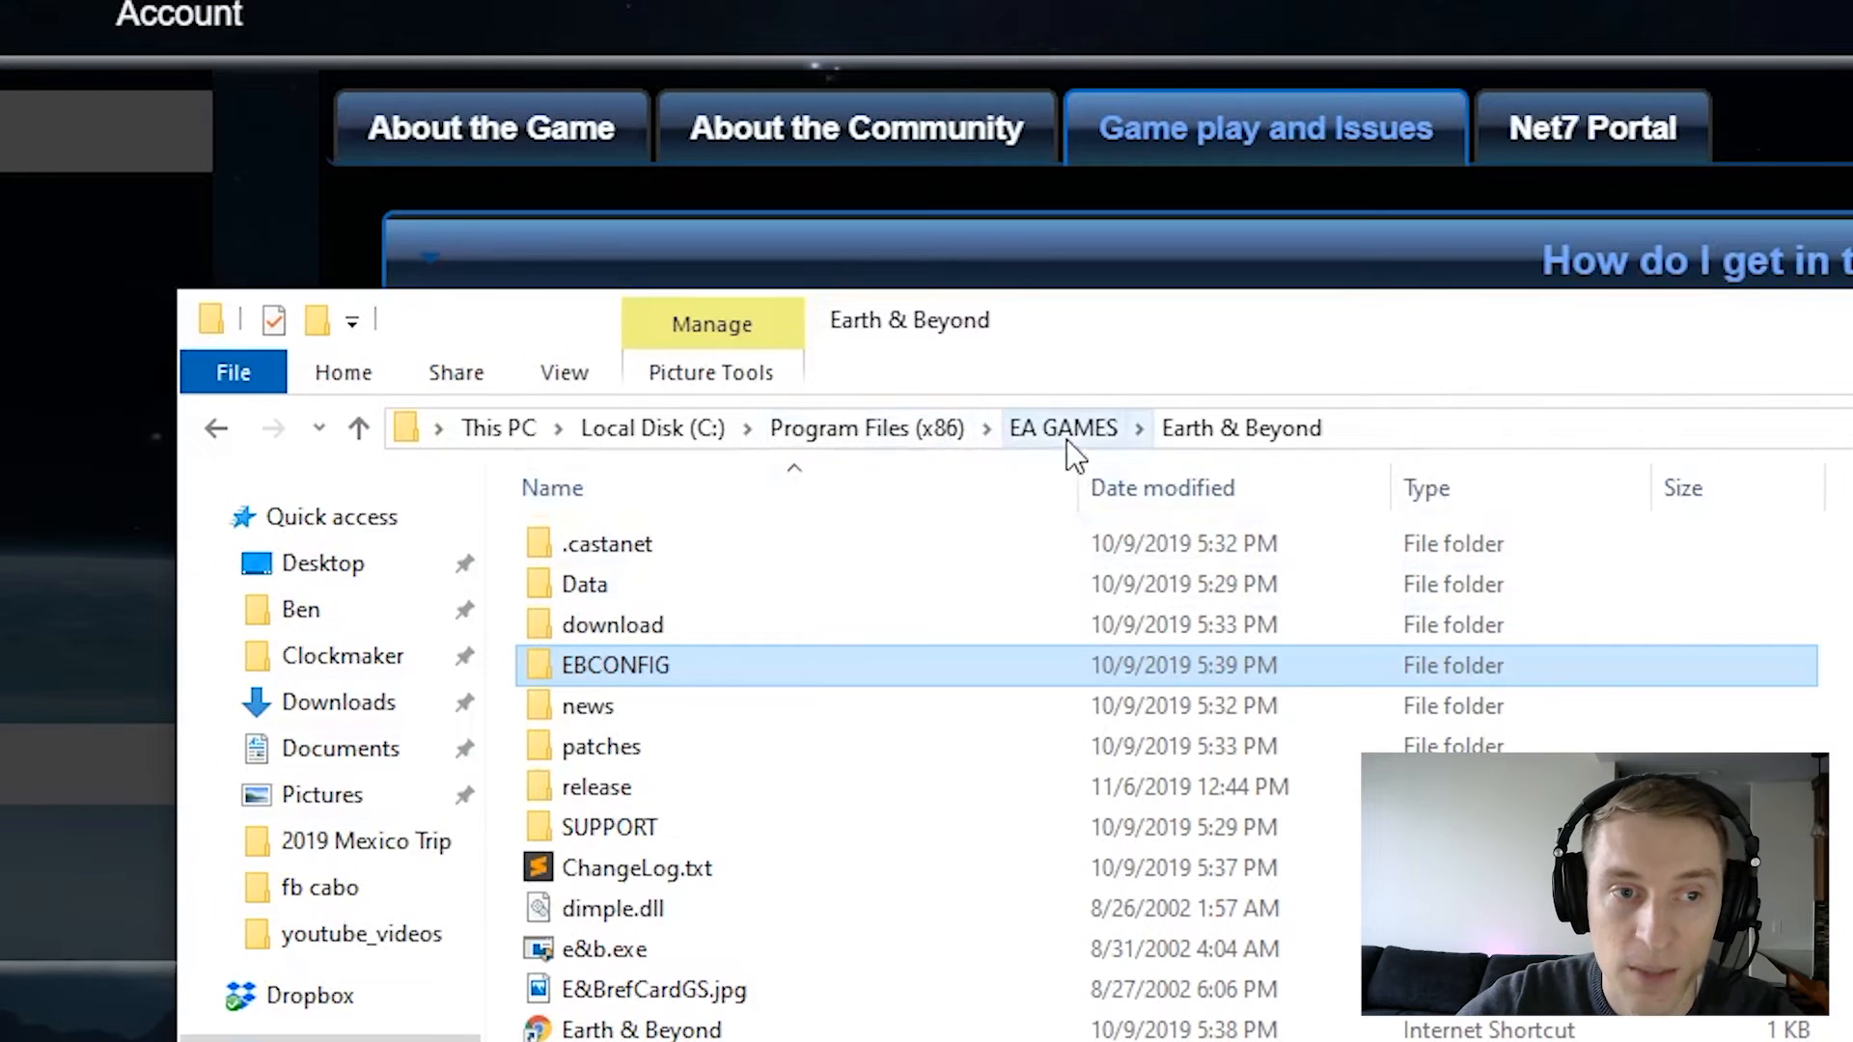
pyautogui.moveTo(643, 674)
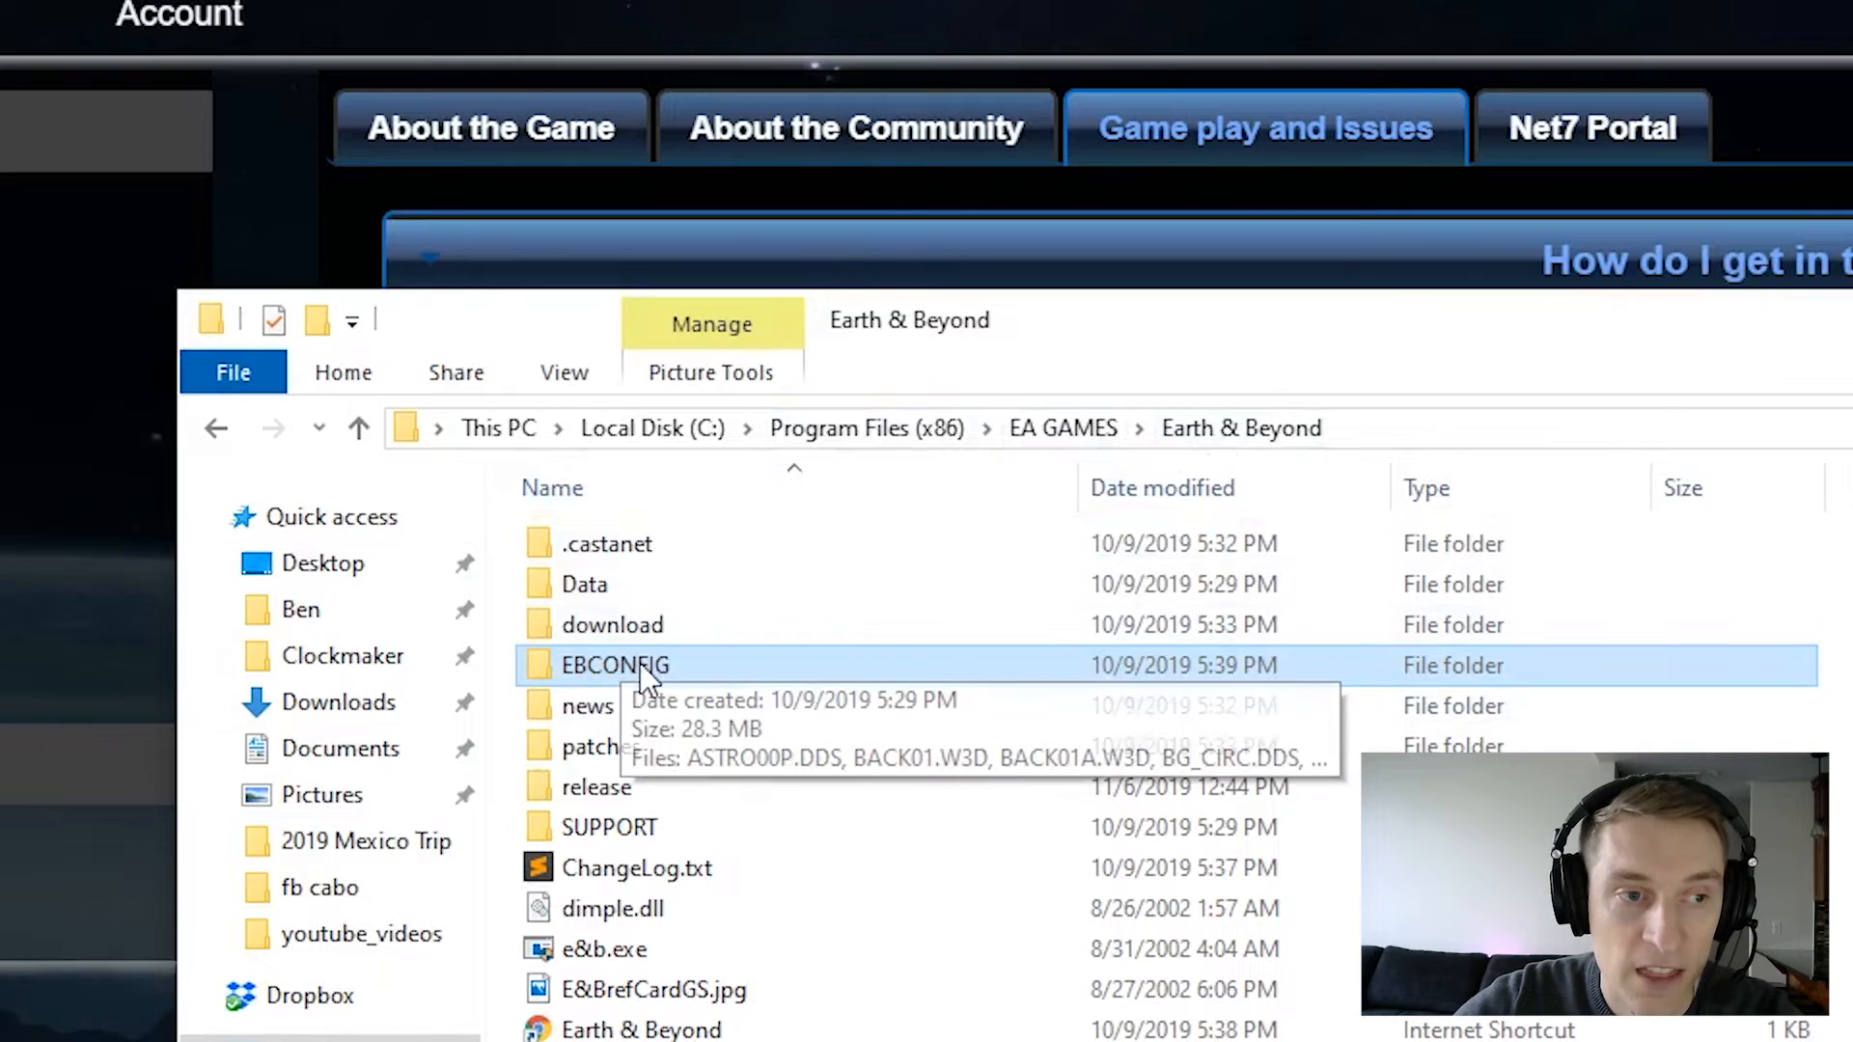
# Step: Open EBCONFIG and start compatibility troubleshooting for E&BConfig.exe
pyautogui.doubleClick(614, 664)
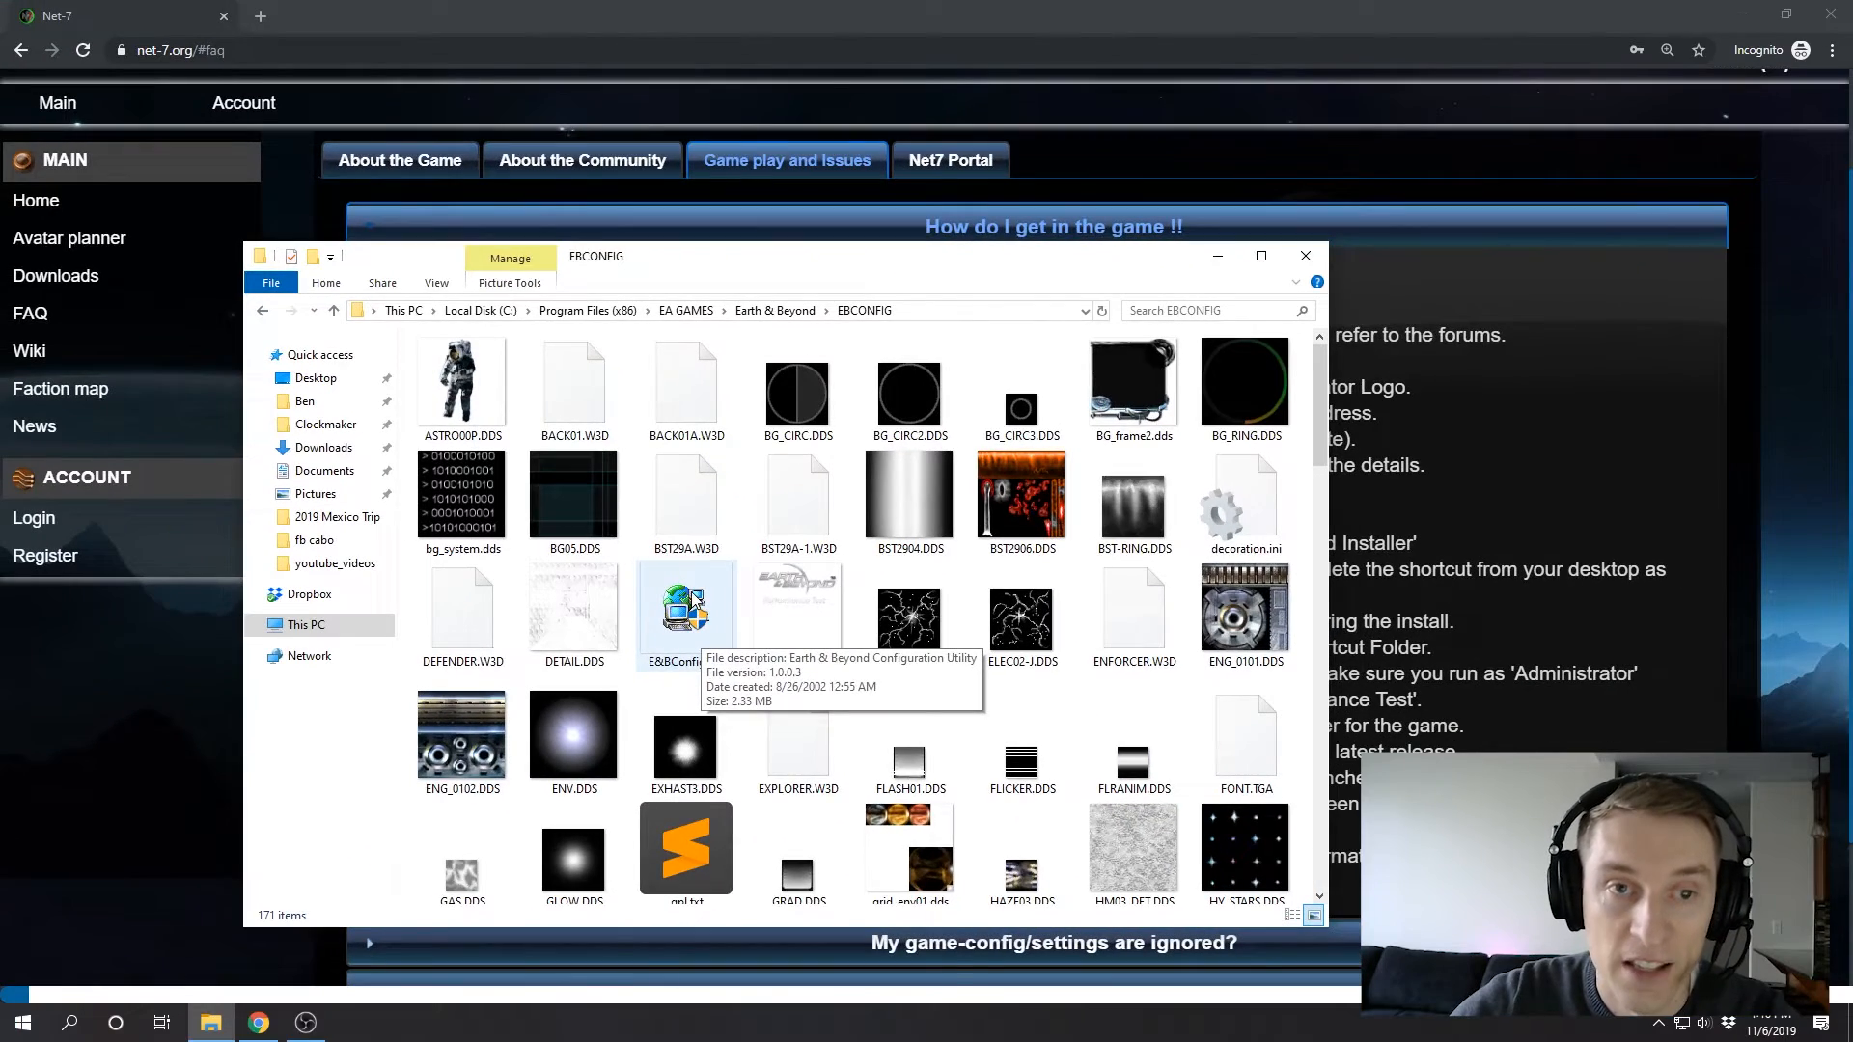
pyautogui.rightClick(685, 608)
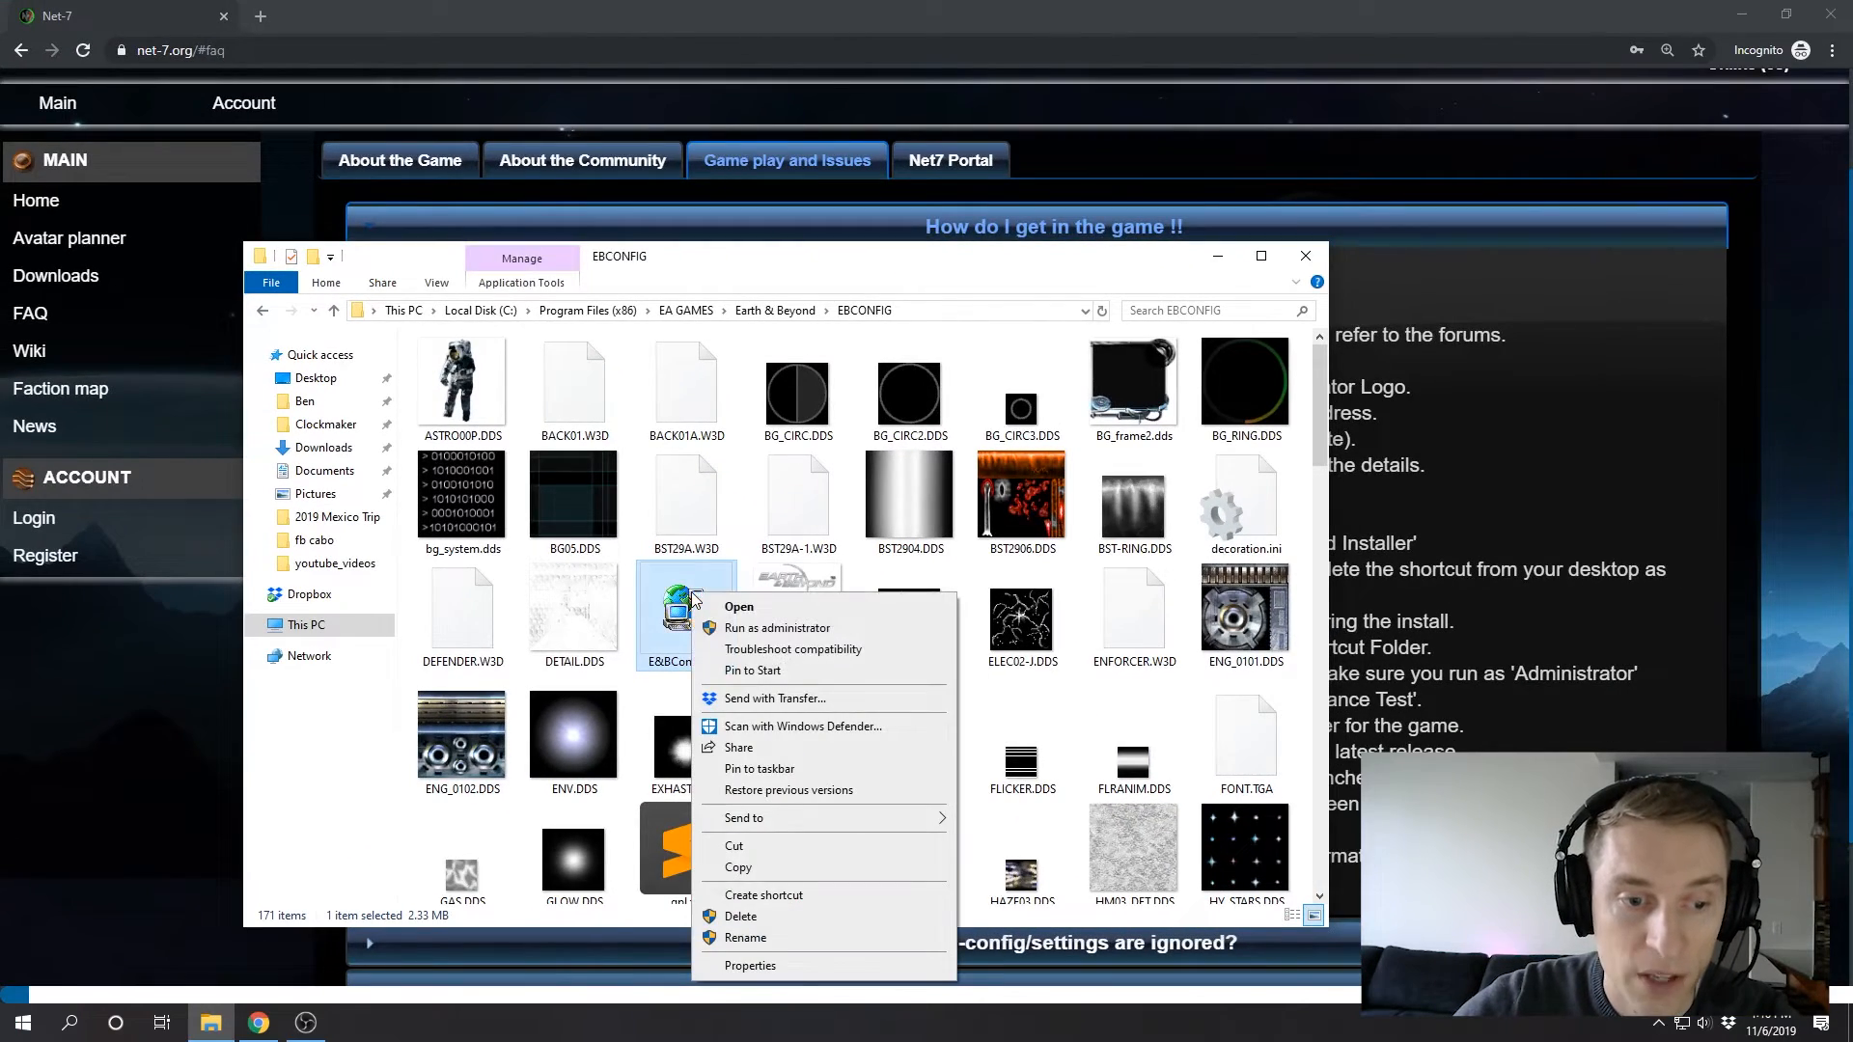
pyautogui.click(793, 649)
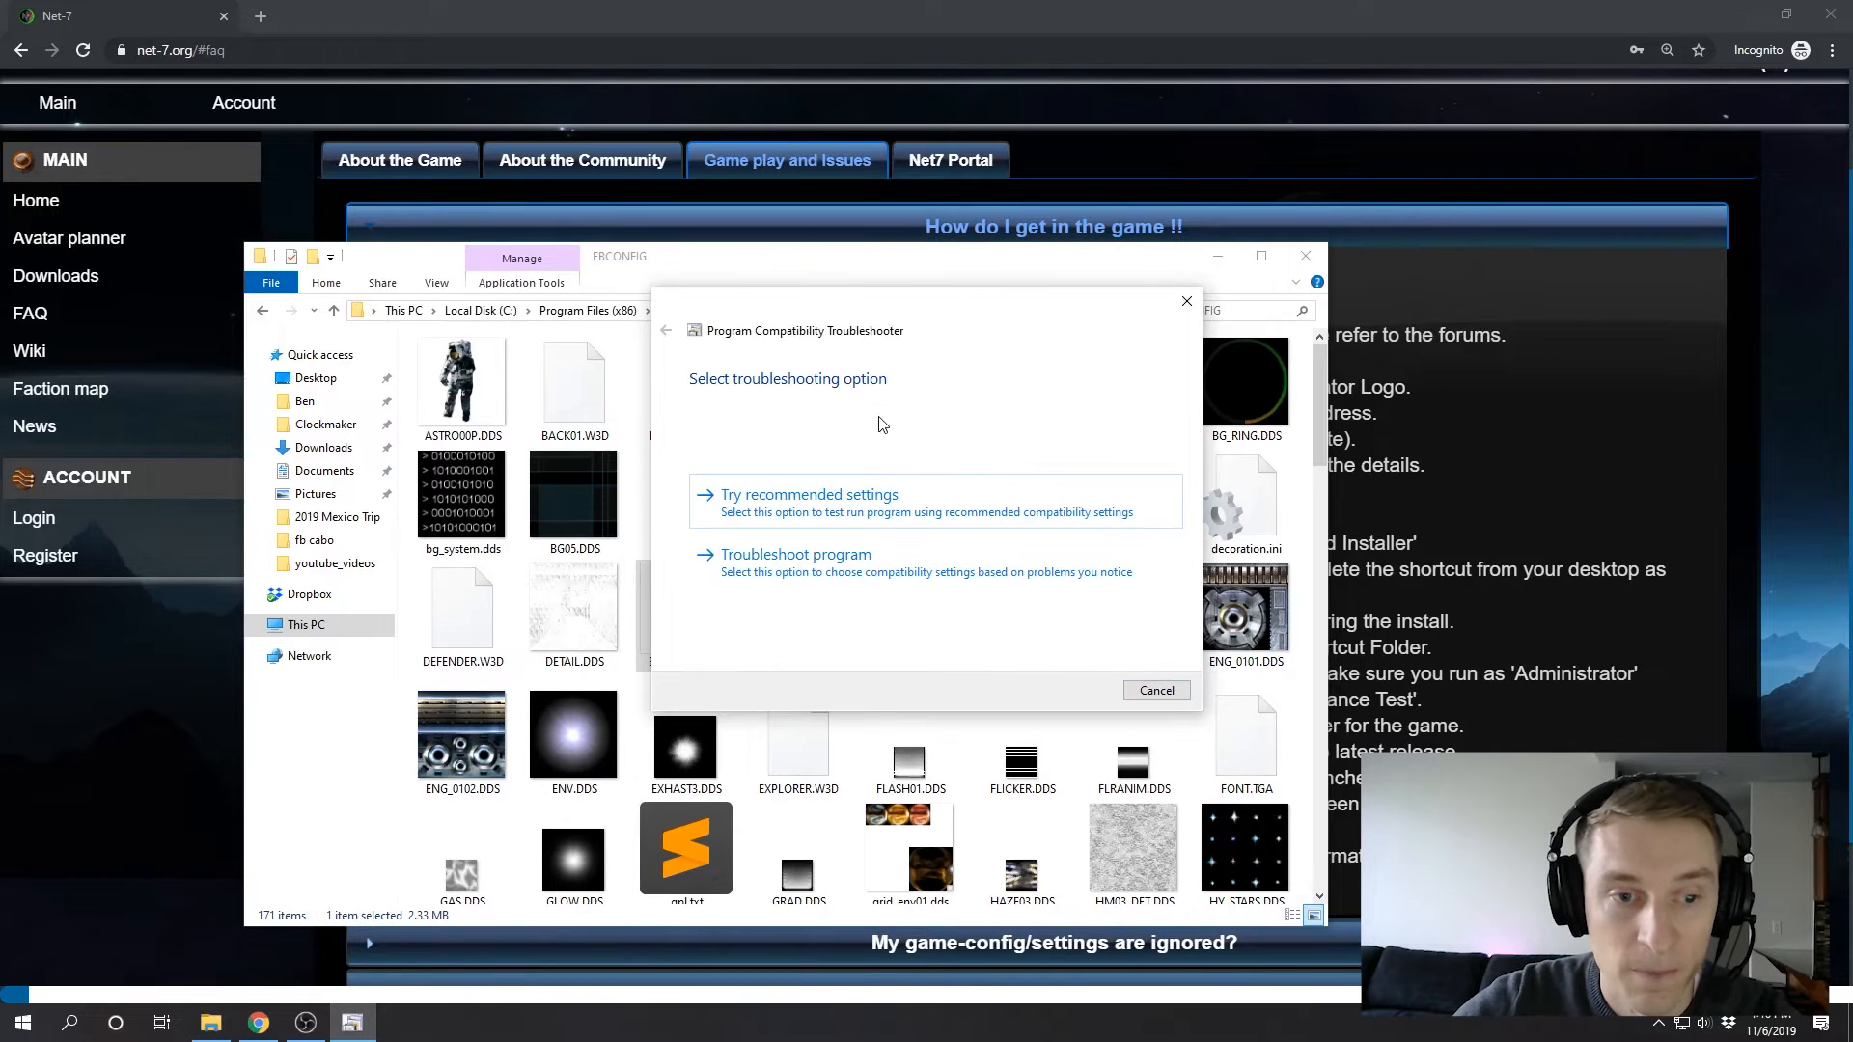
pyautogui.moveTo(927, 432)
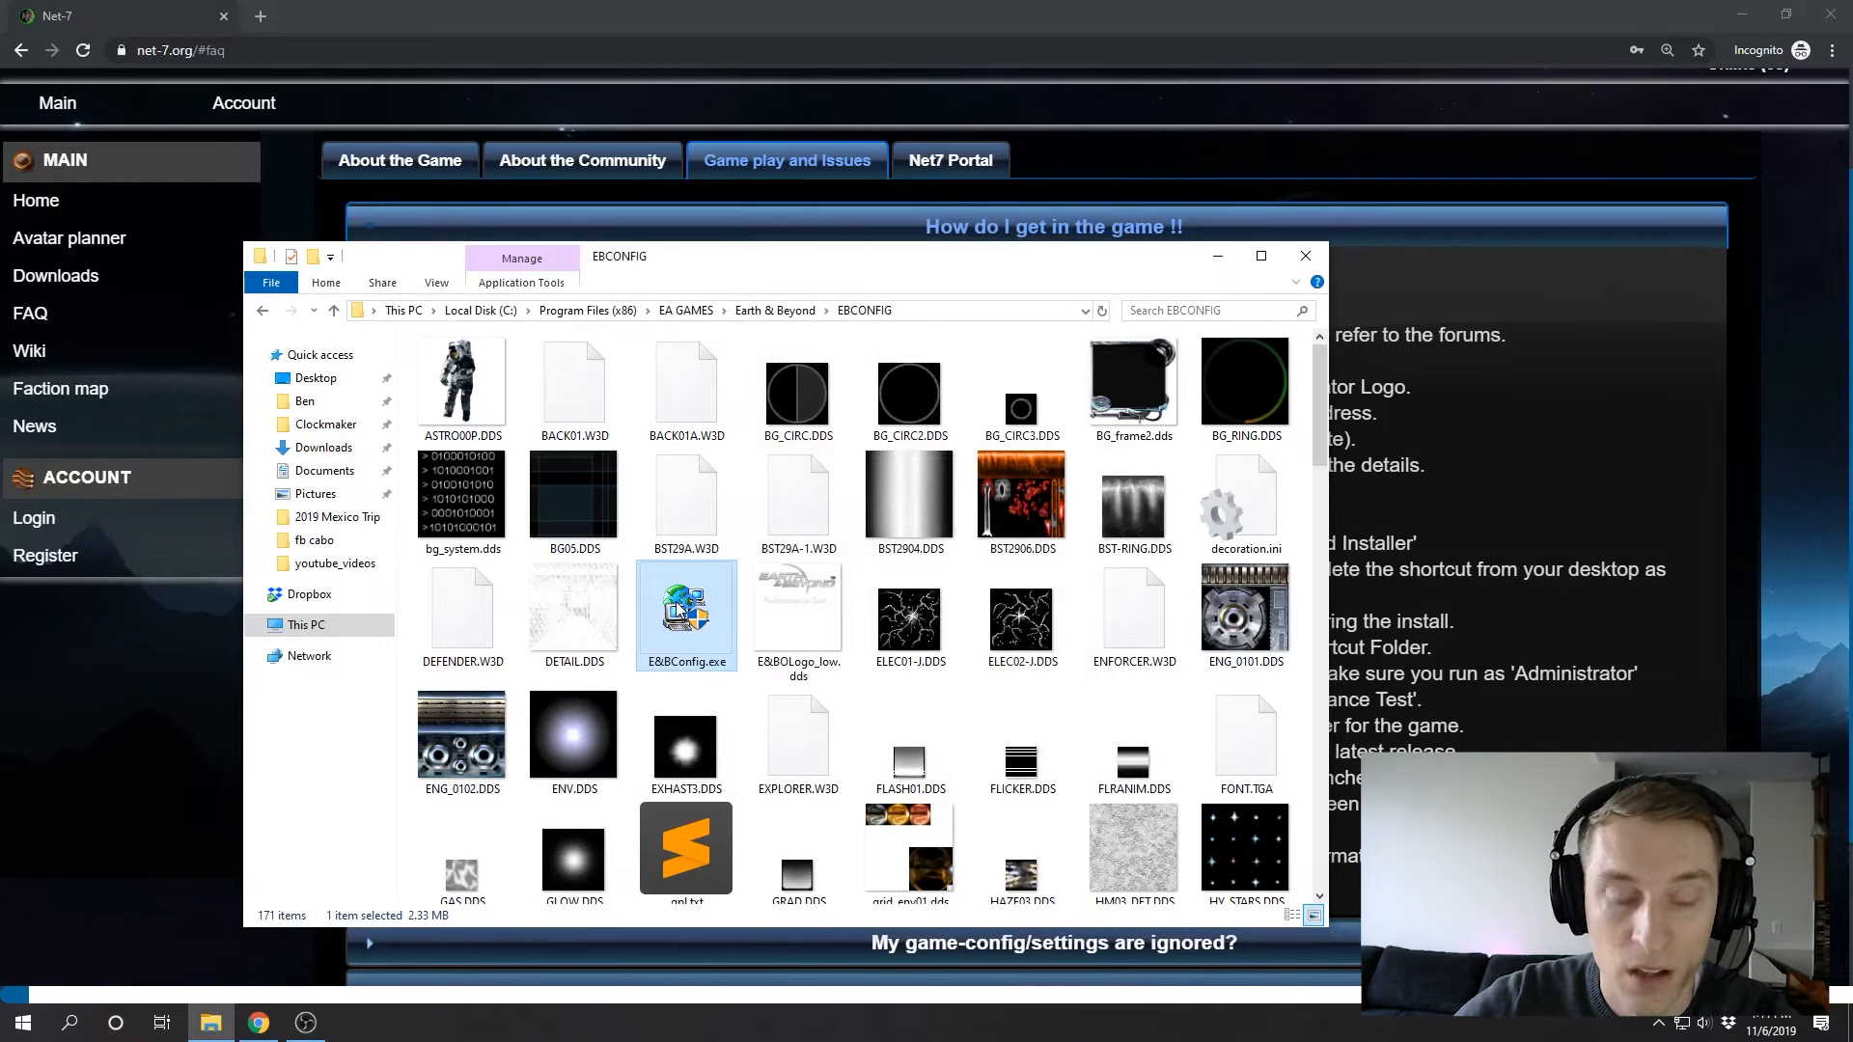
# Step: Launch E&BConfig.exe and move its settings window higher on the screen
pyautogui.doubleClick(685, 605)
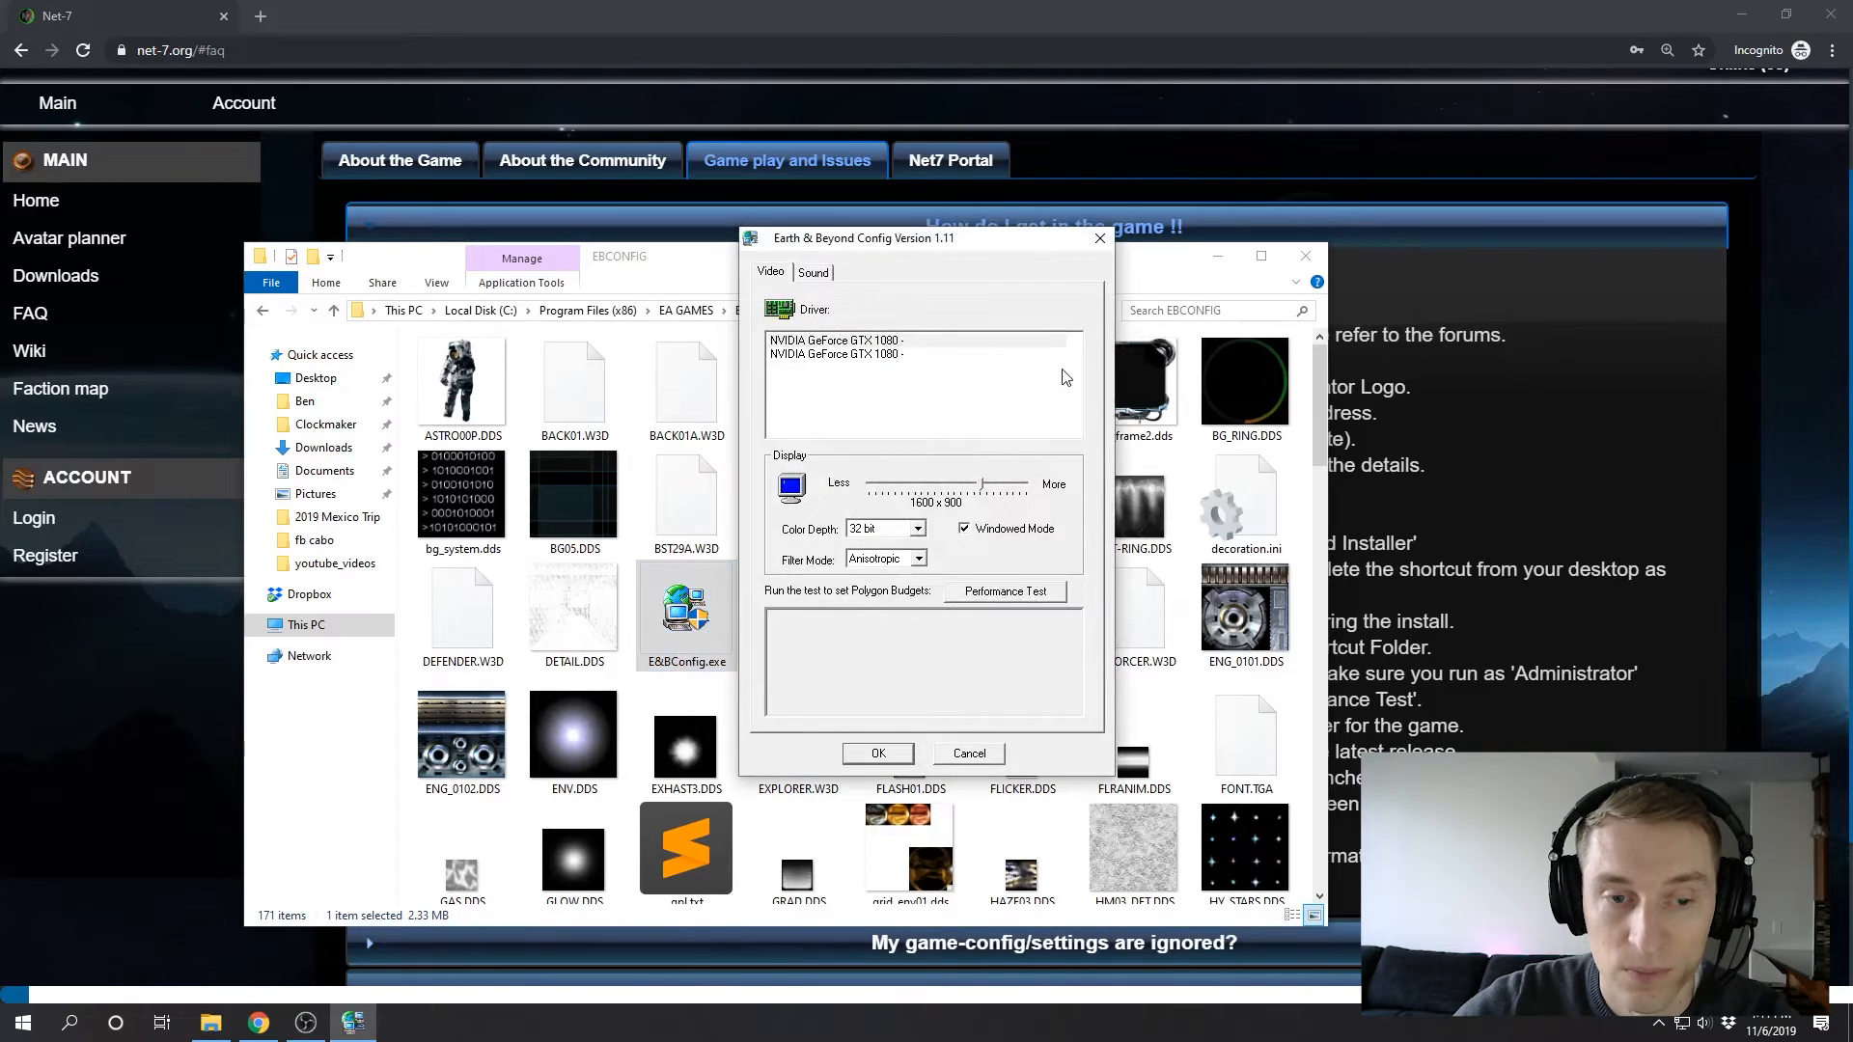
pyautogui.moveTo(863, 238); pyautogui.dragTo(869, 147)
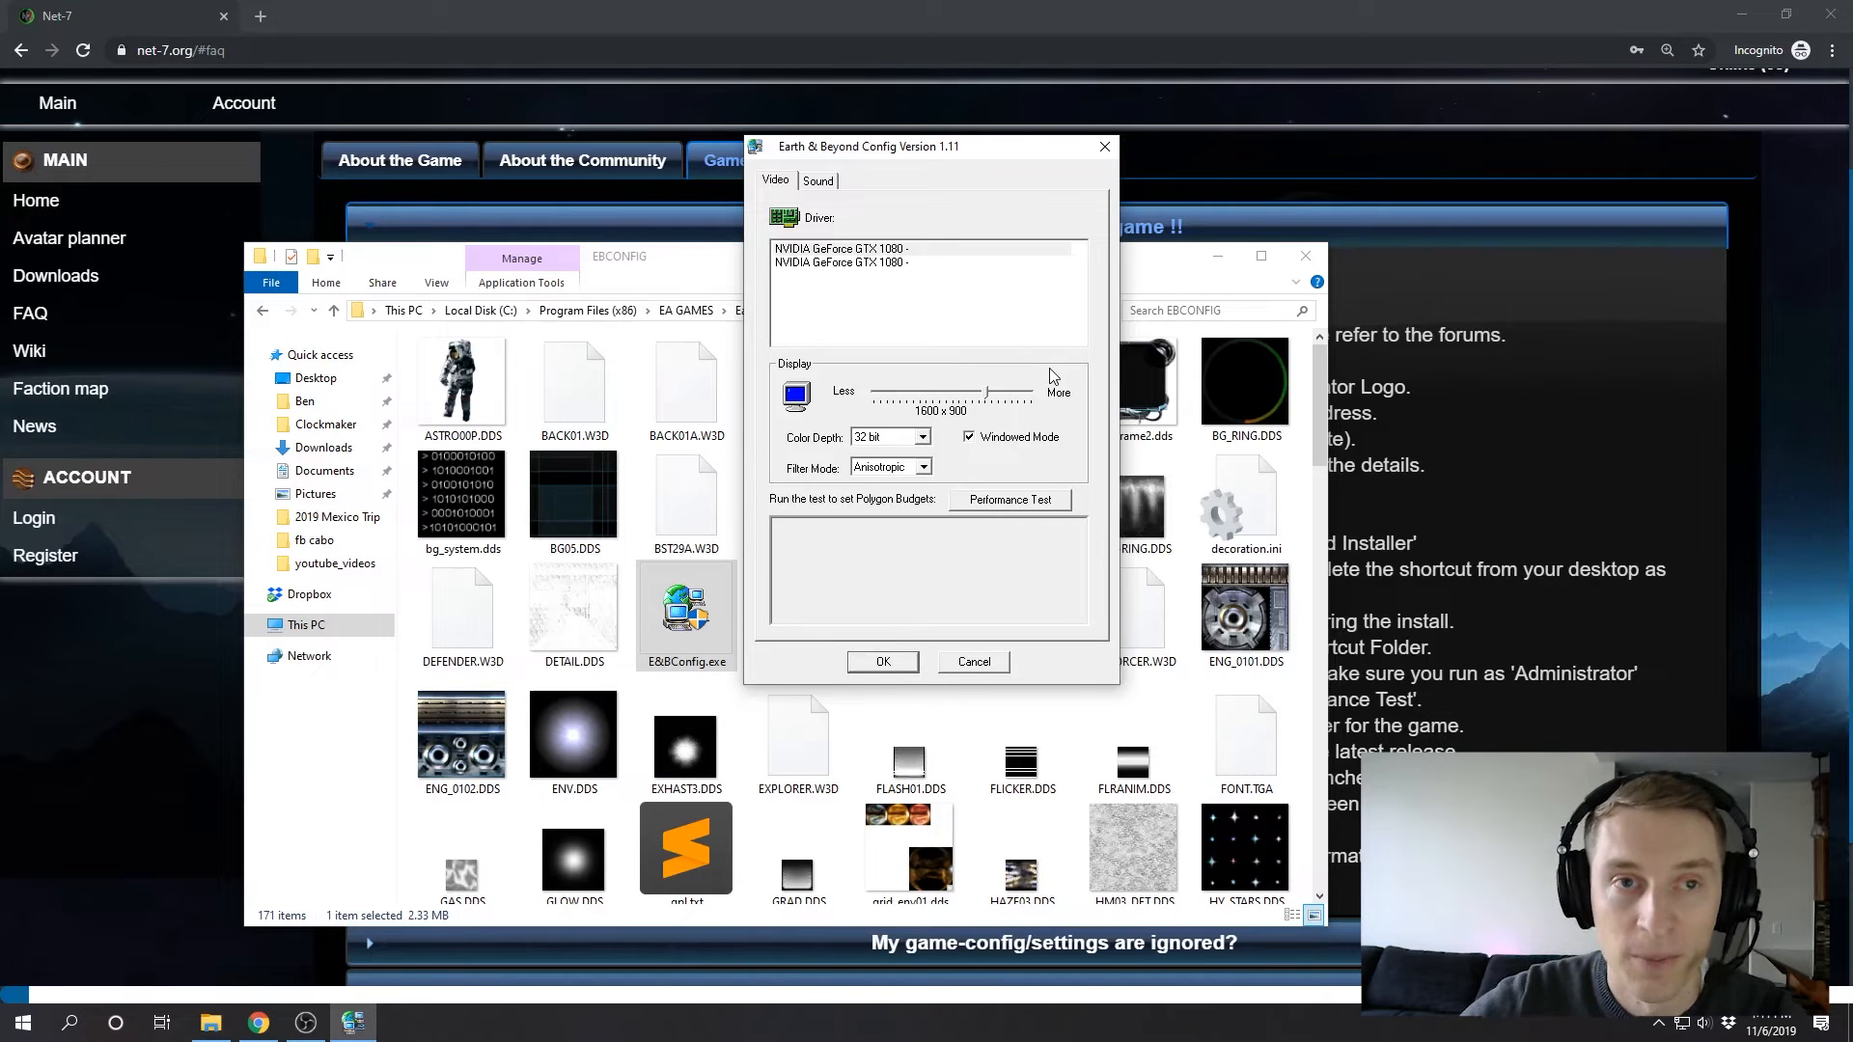
pyautogui.moveTo(1028, 187)
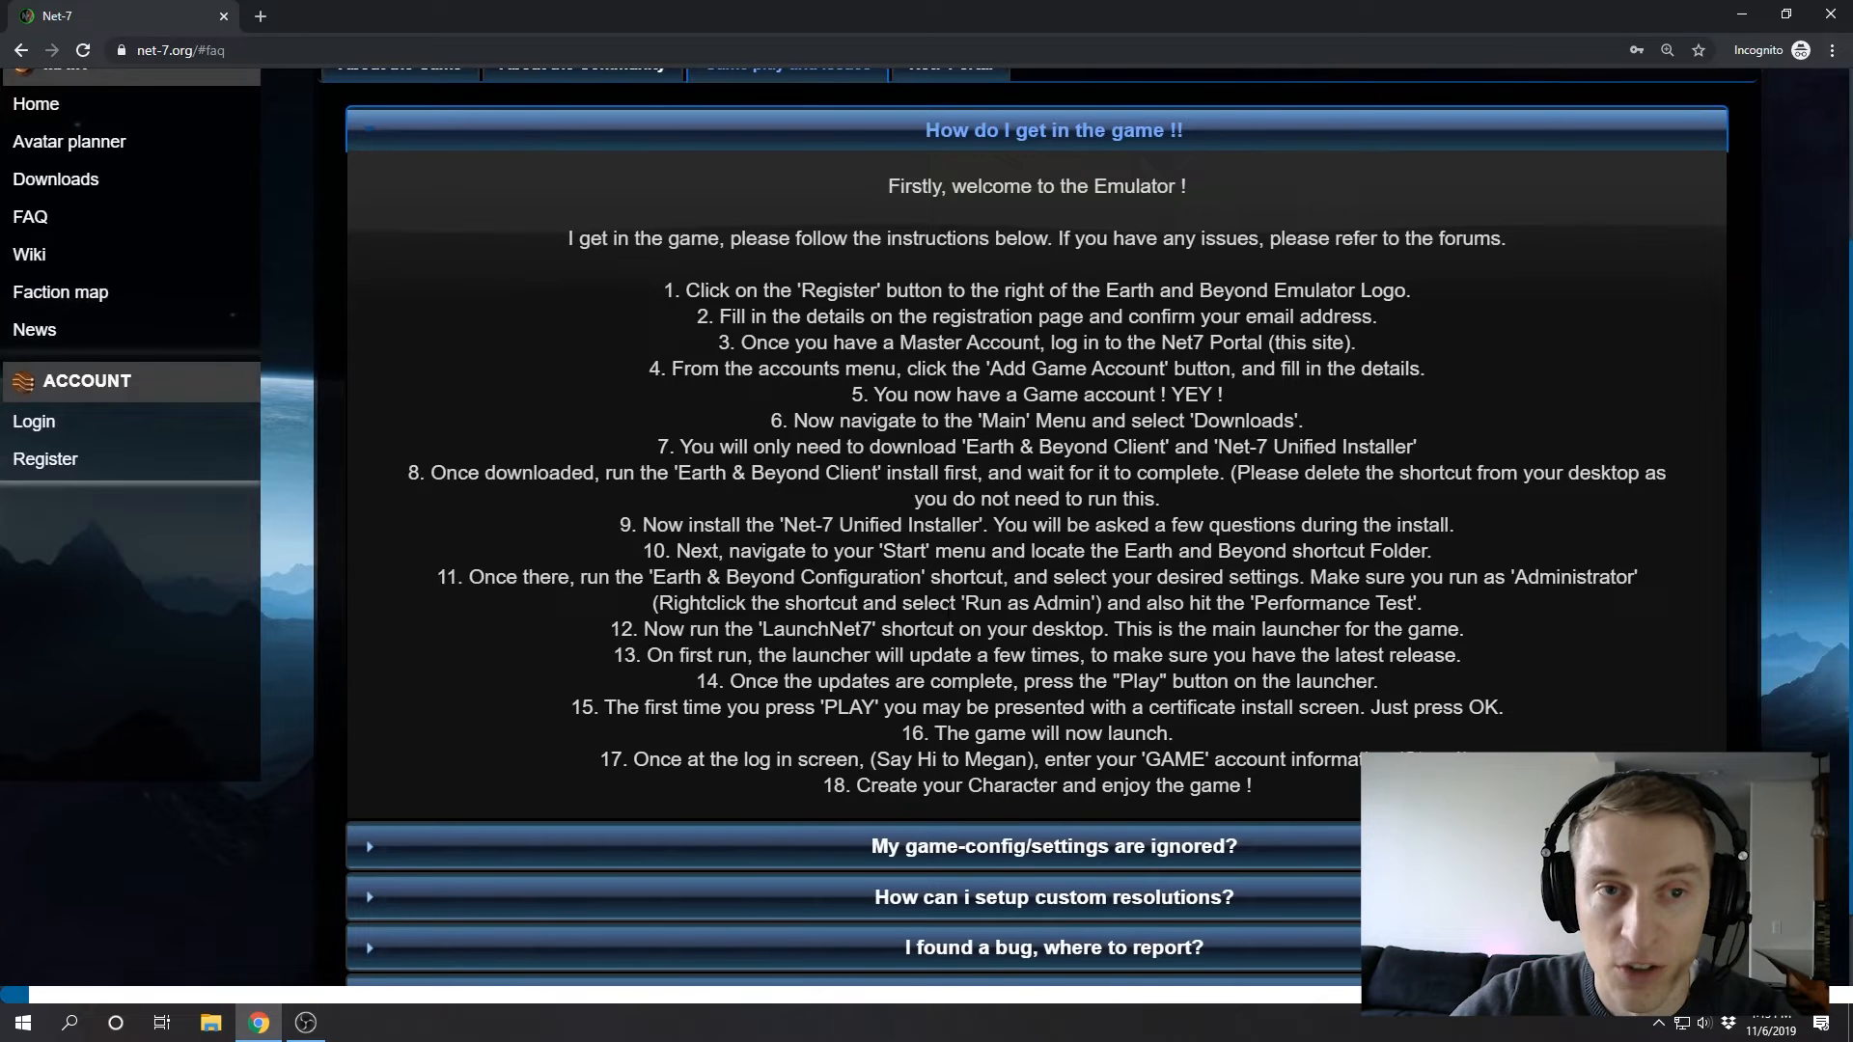
pyautogui.moveTo(951, 597)
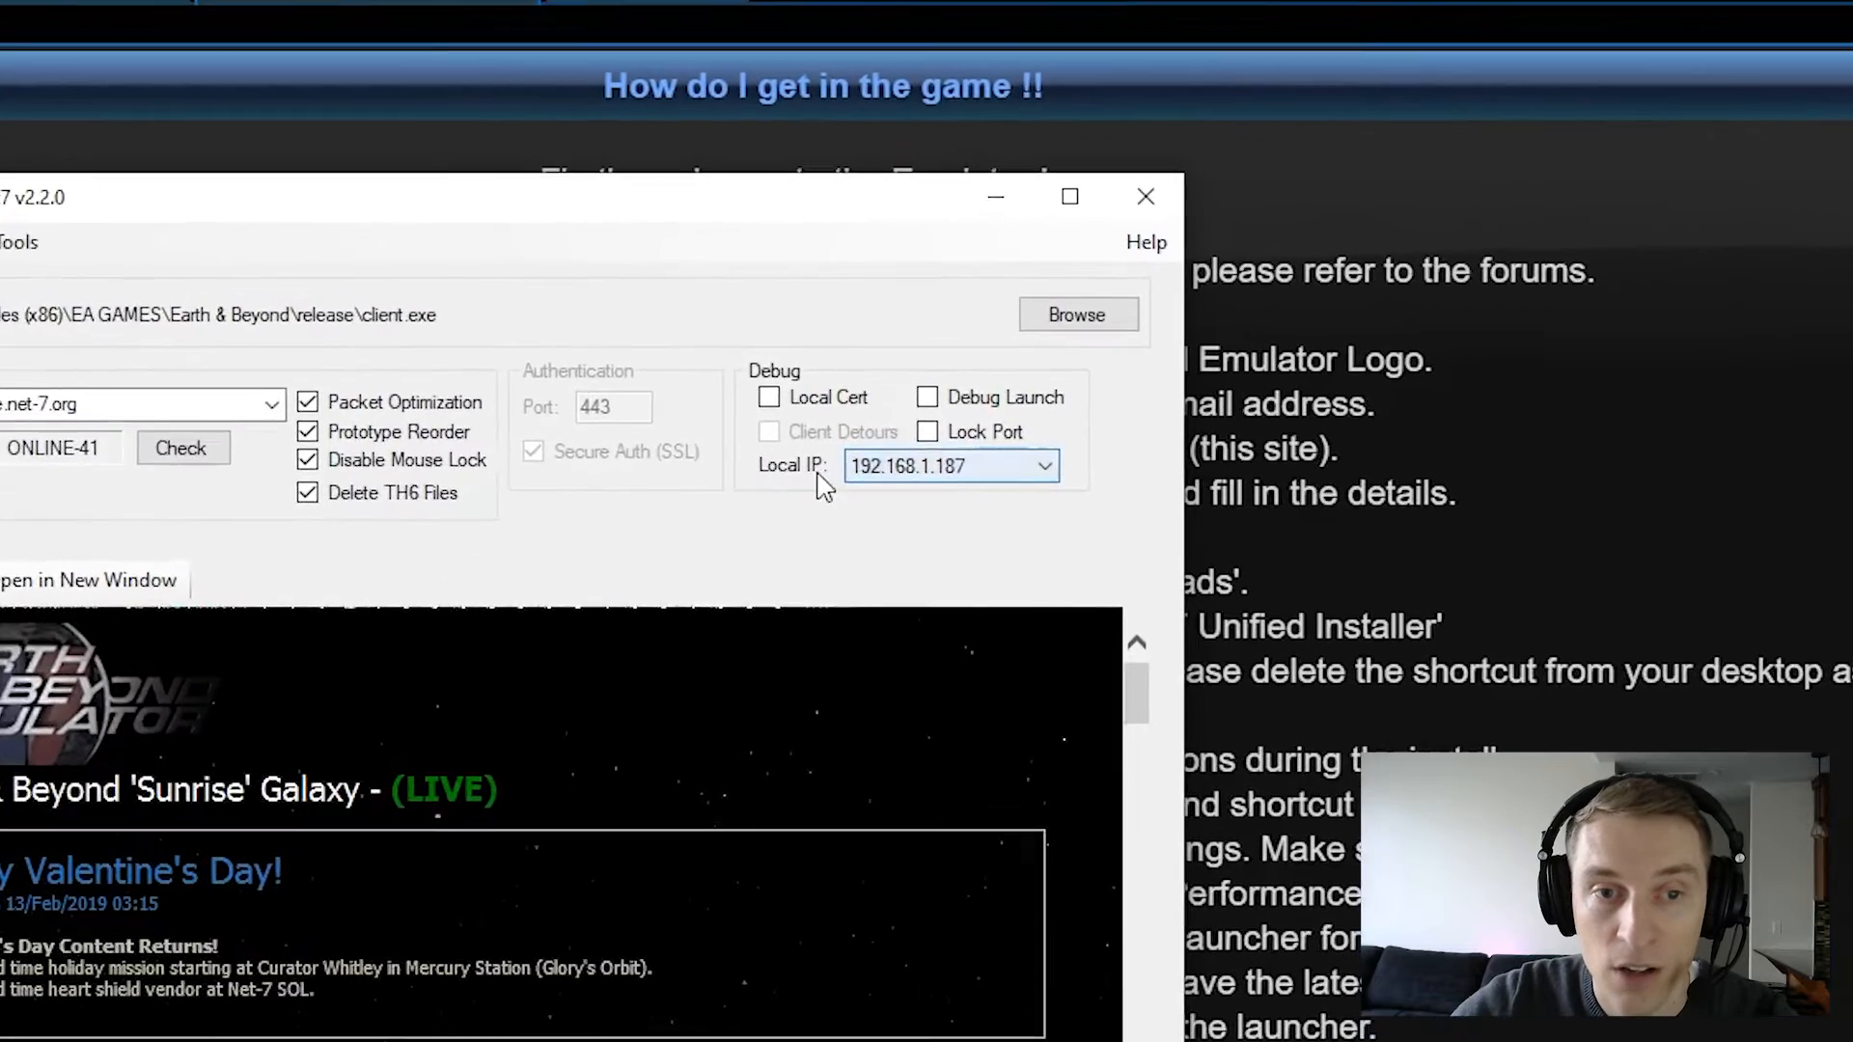
# Step: Check the LaunchNet7 Local IP dropdown, keeping 192.168.1.187
pyautogui.click(1043, 465)
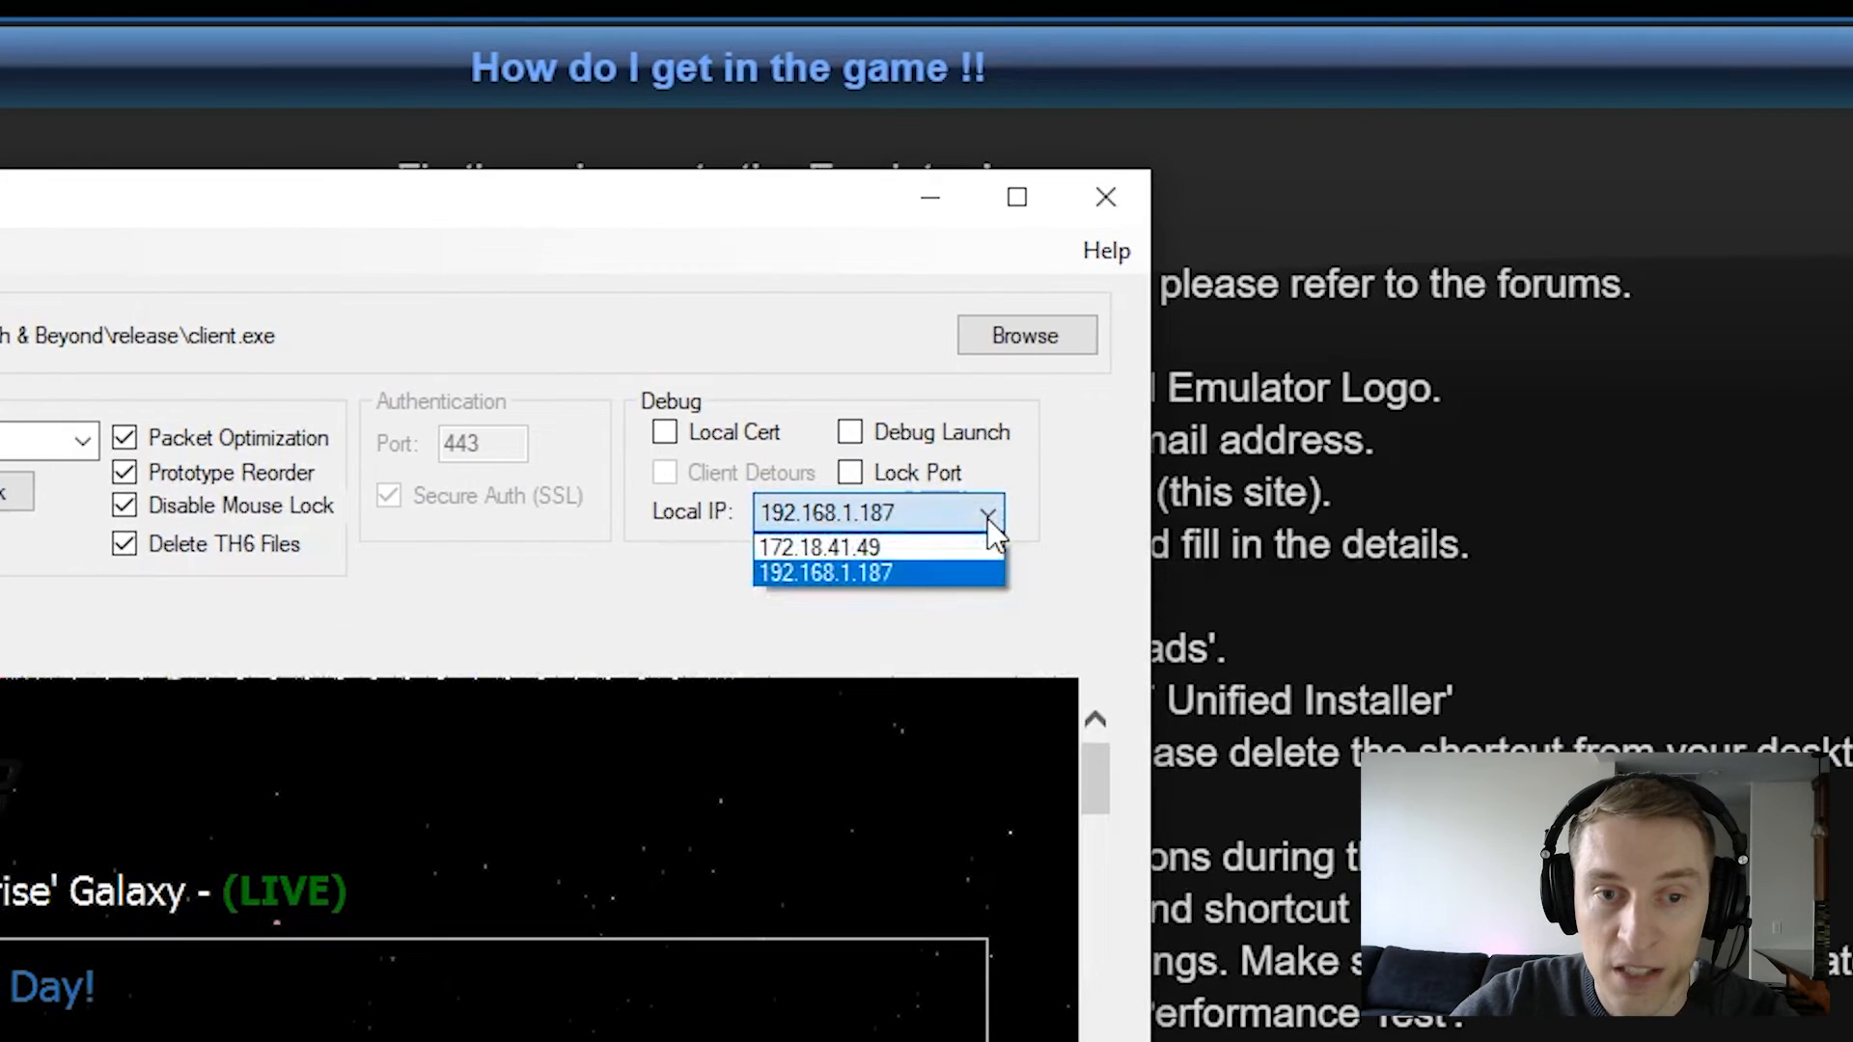
pyautogui.moveTo(819, 547)
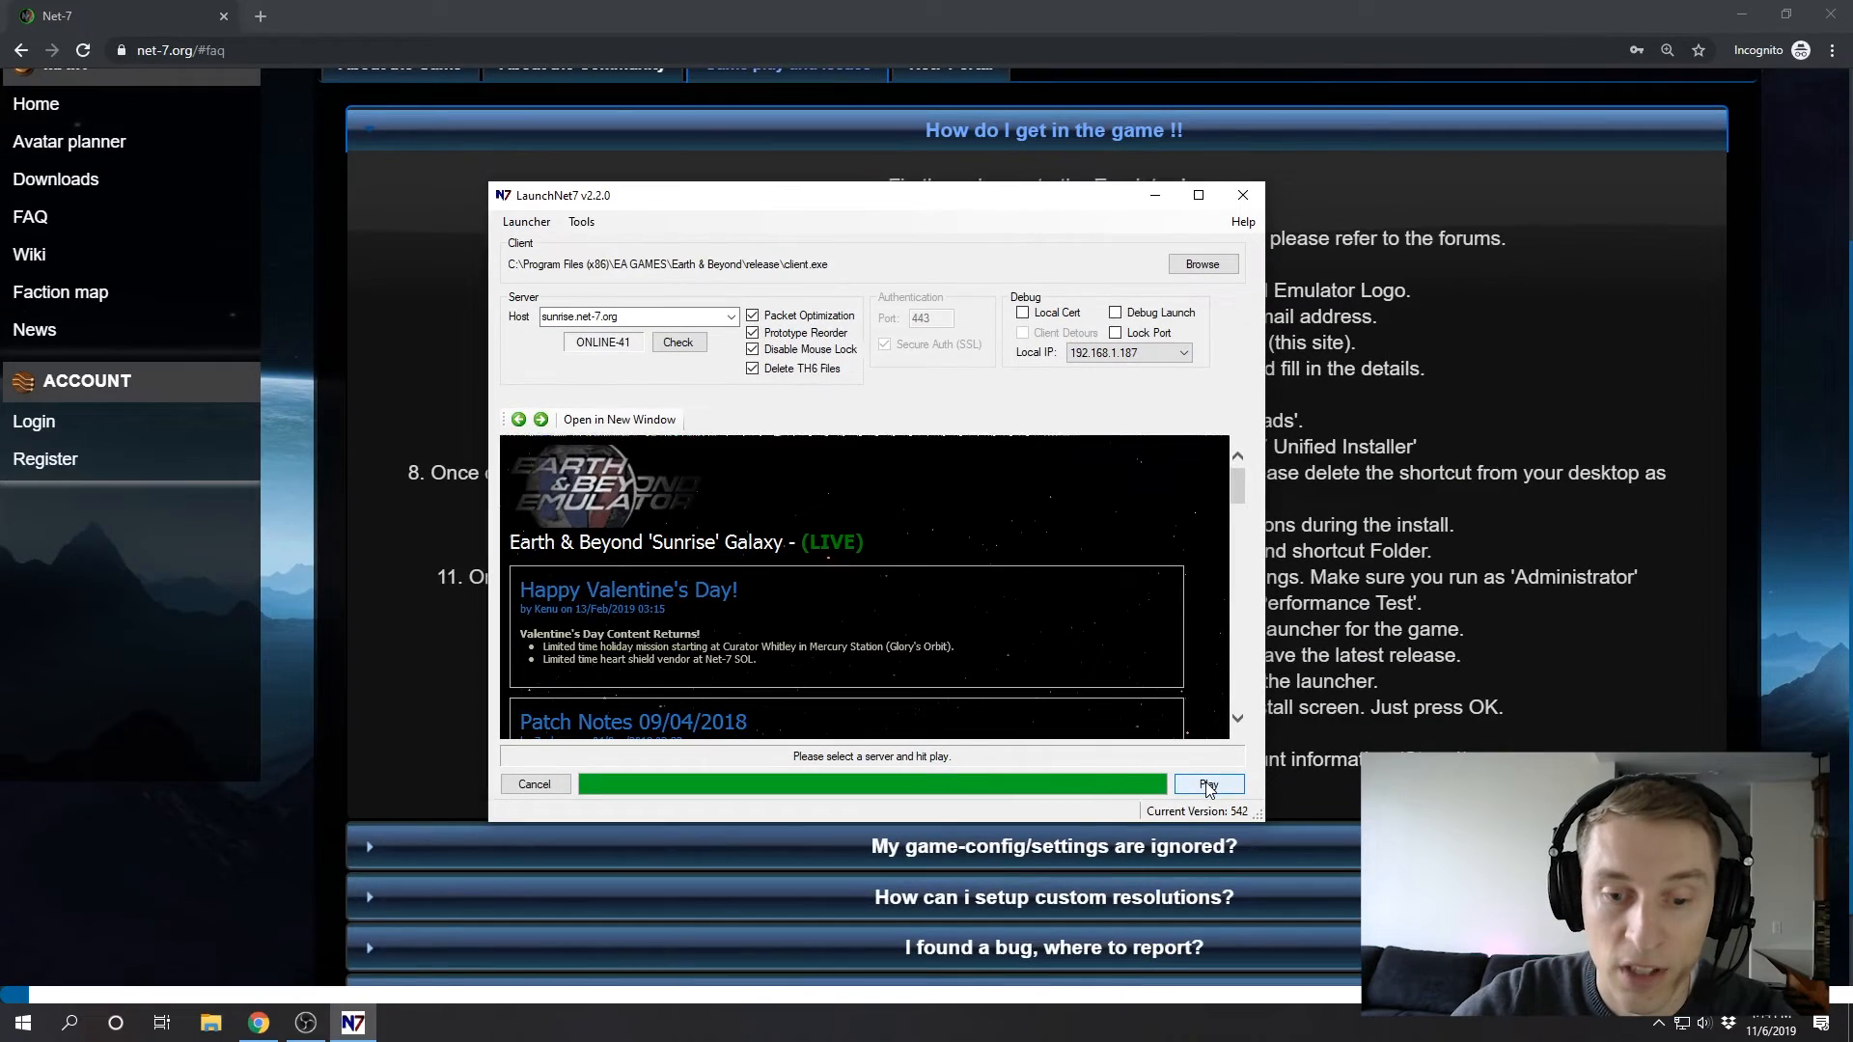
# Step: Launch the game with Play and accept the rules of conduct
pyautogui.click(1242, 195)
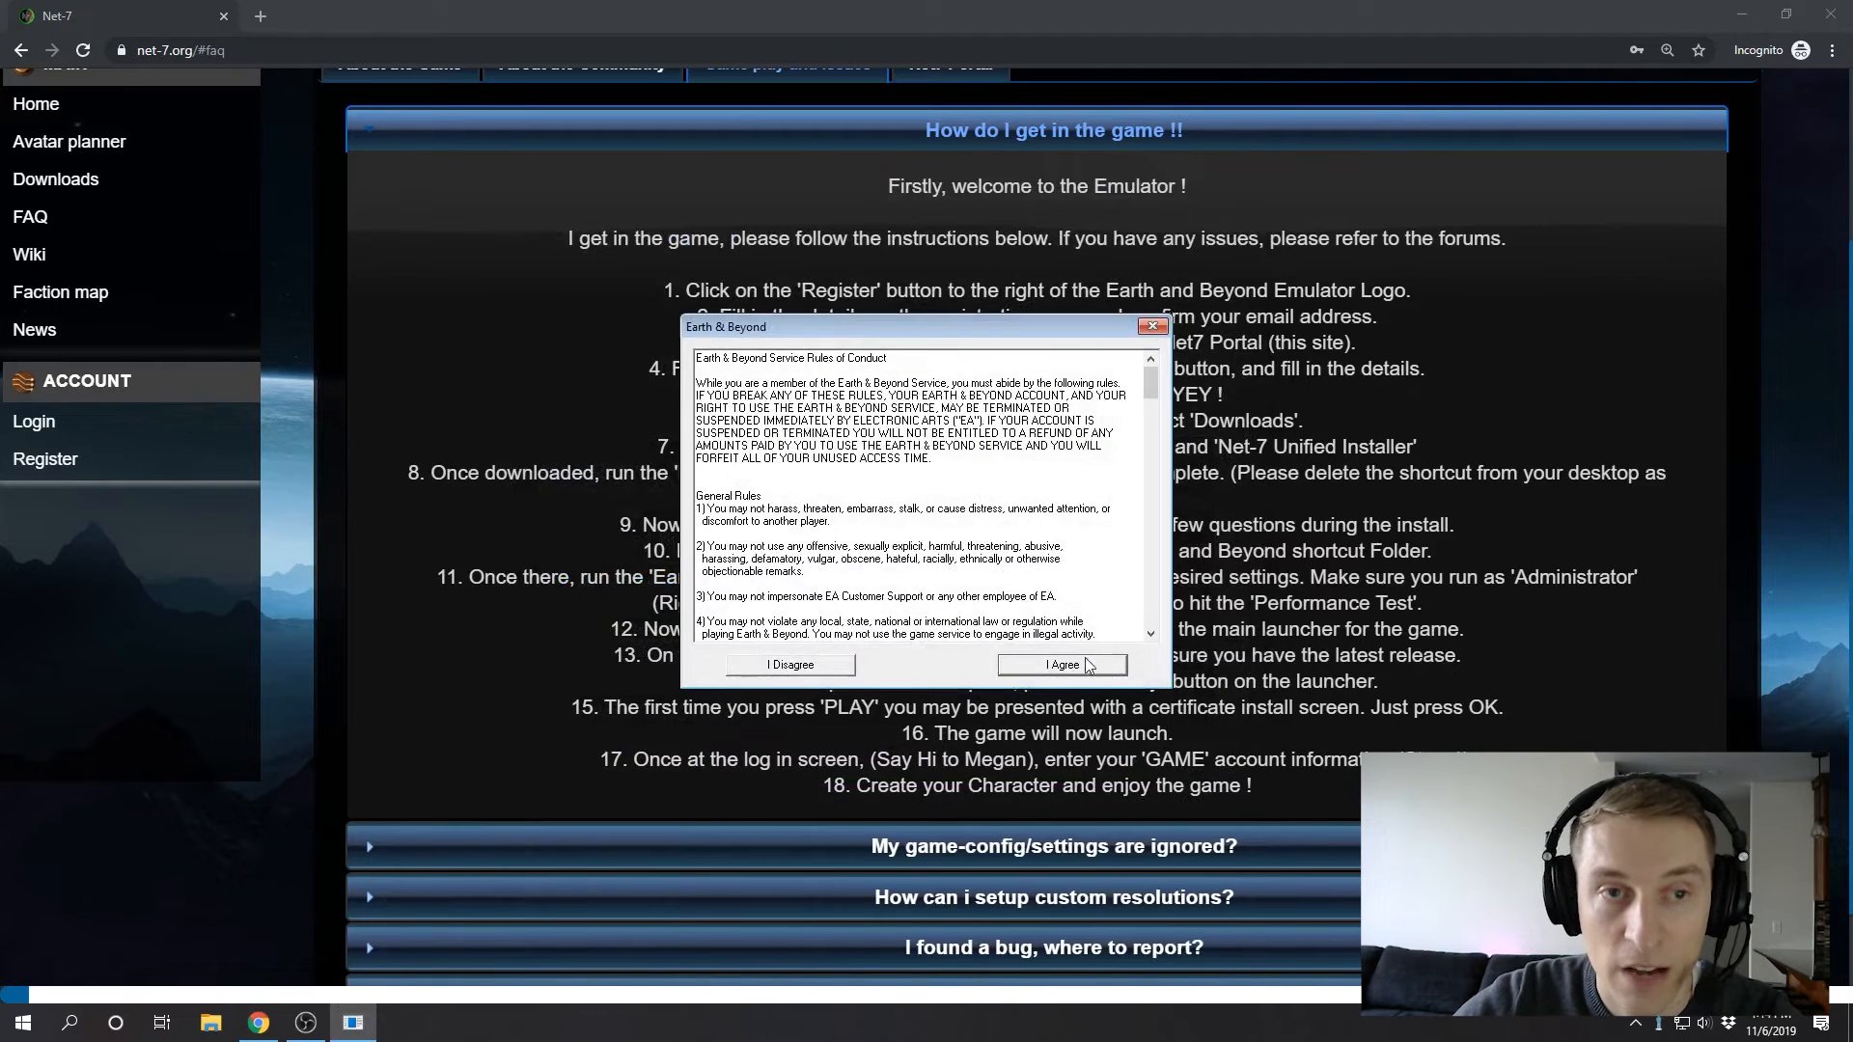
pyautogui.click(1059, 664)
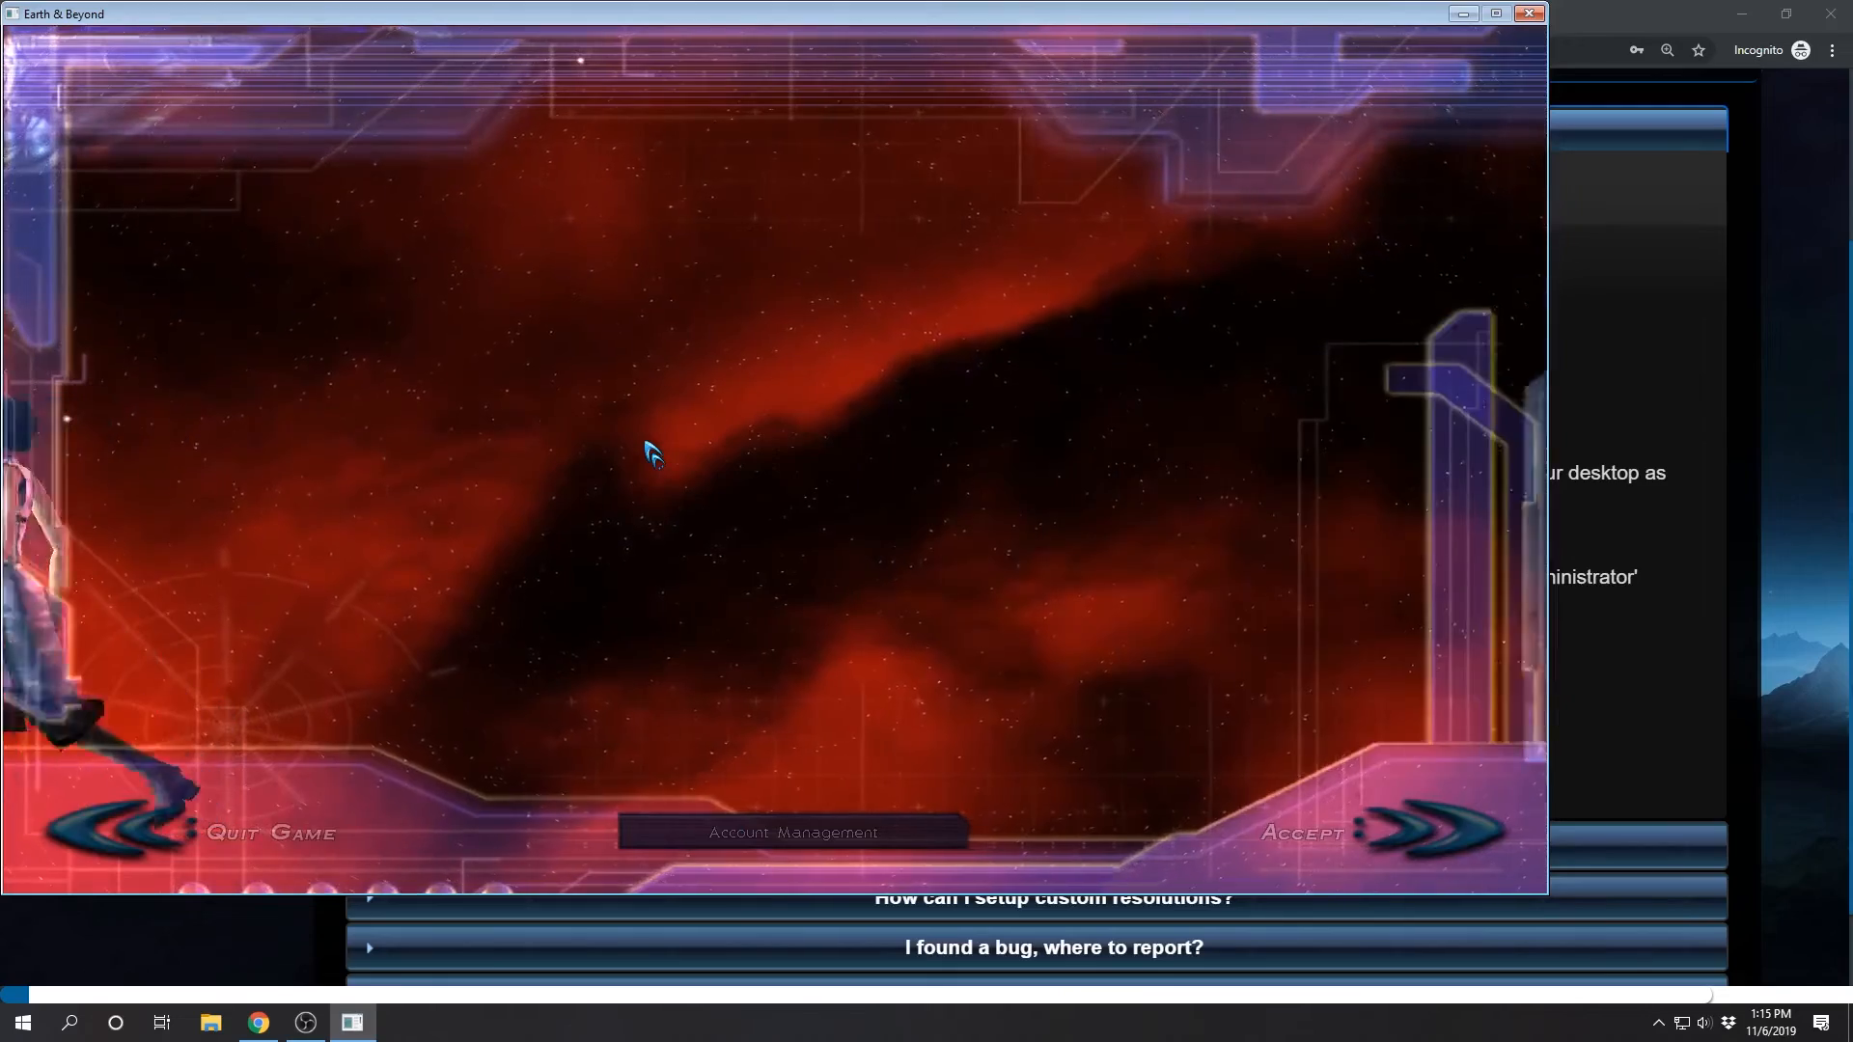
# Step: Accept on the account screen to enter High Earth Sector
pyautogui.click(1344, 832)
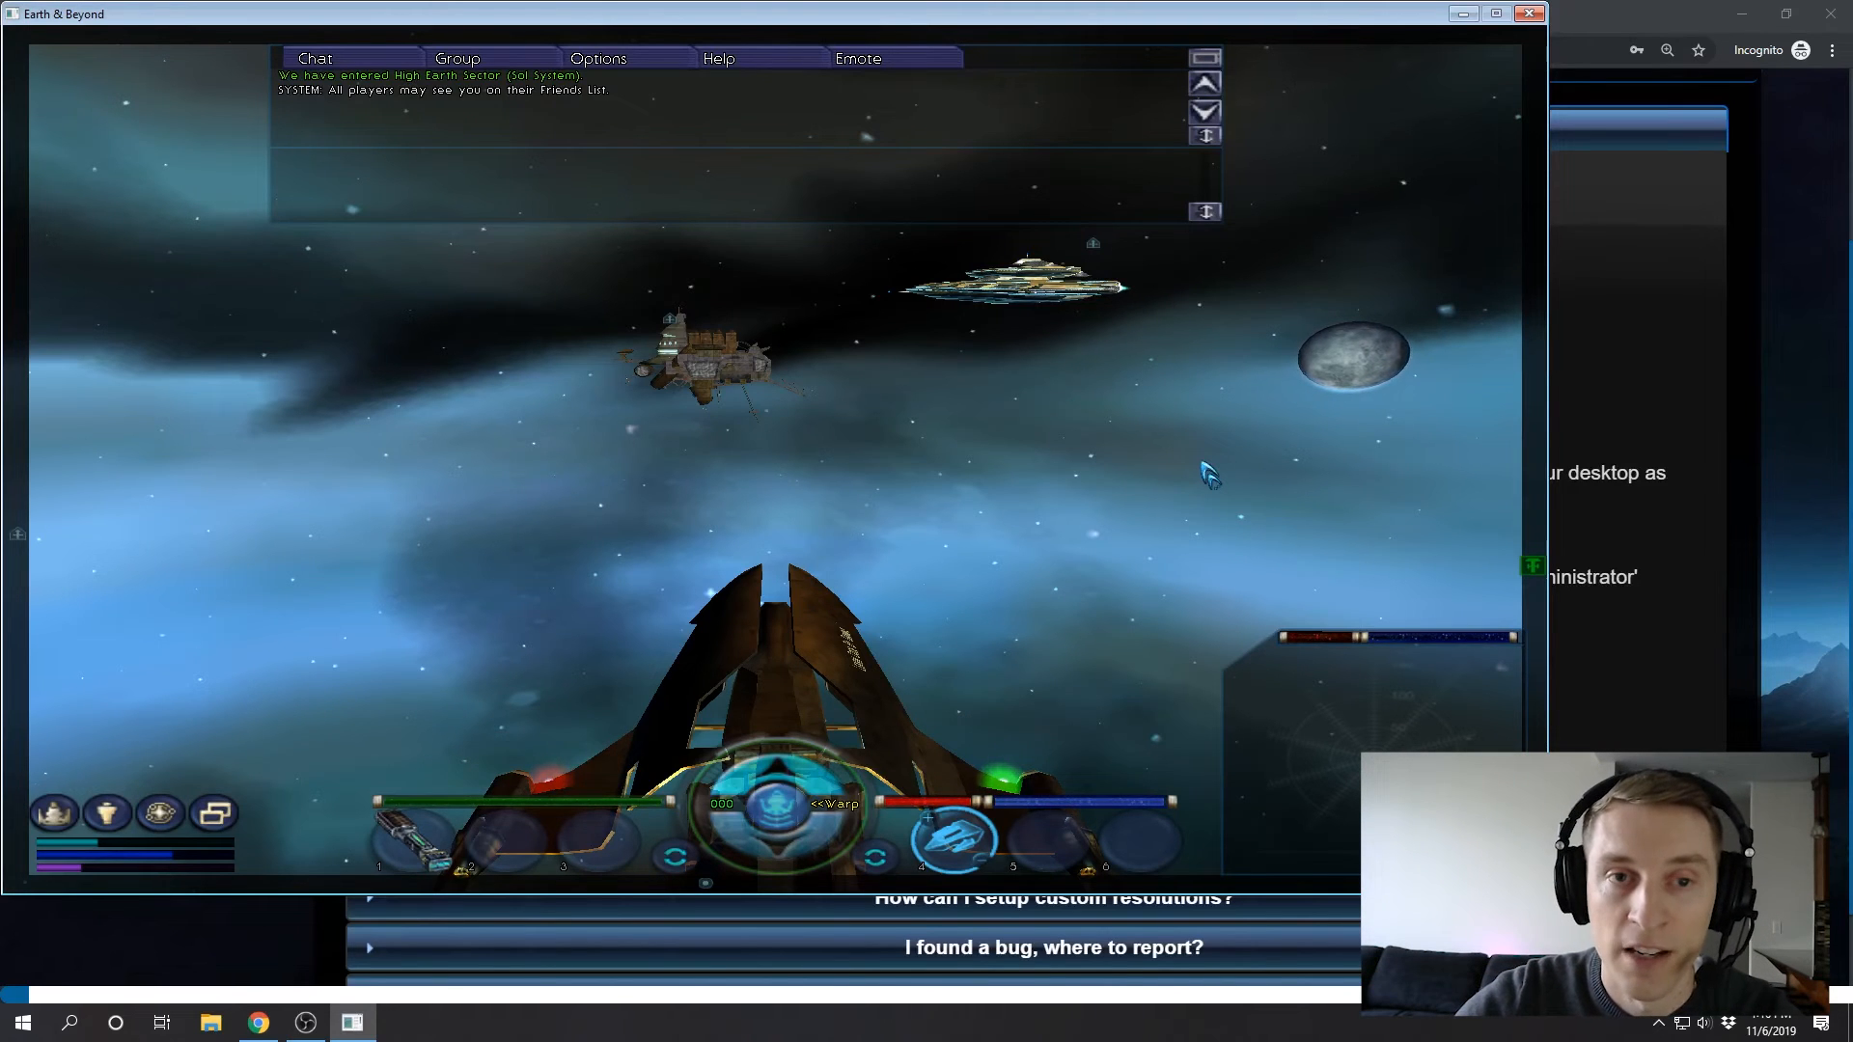
pyautogui.moveTo(1194, 461)
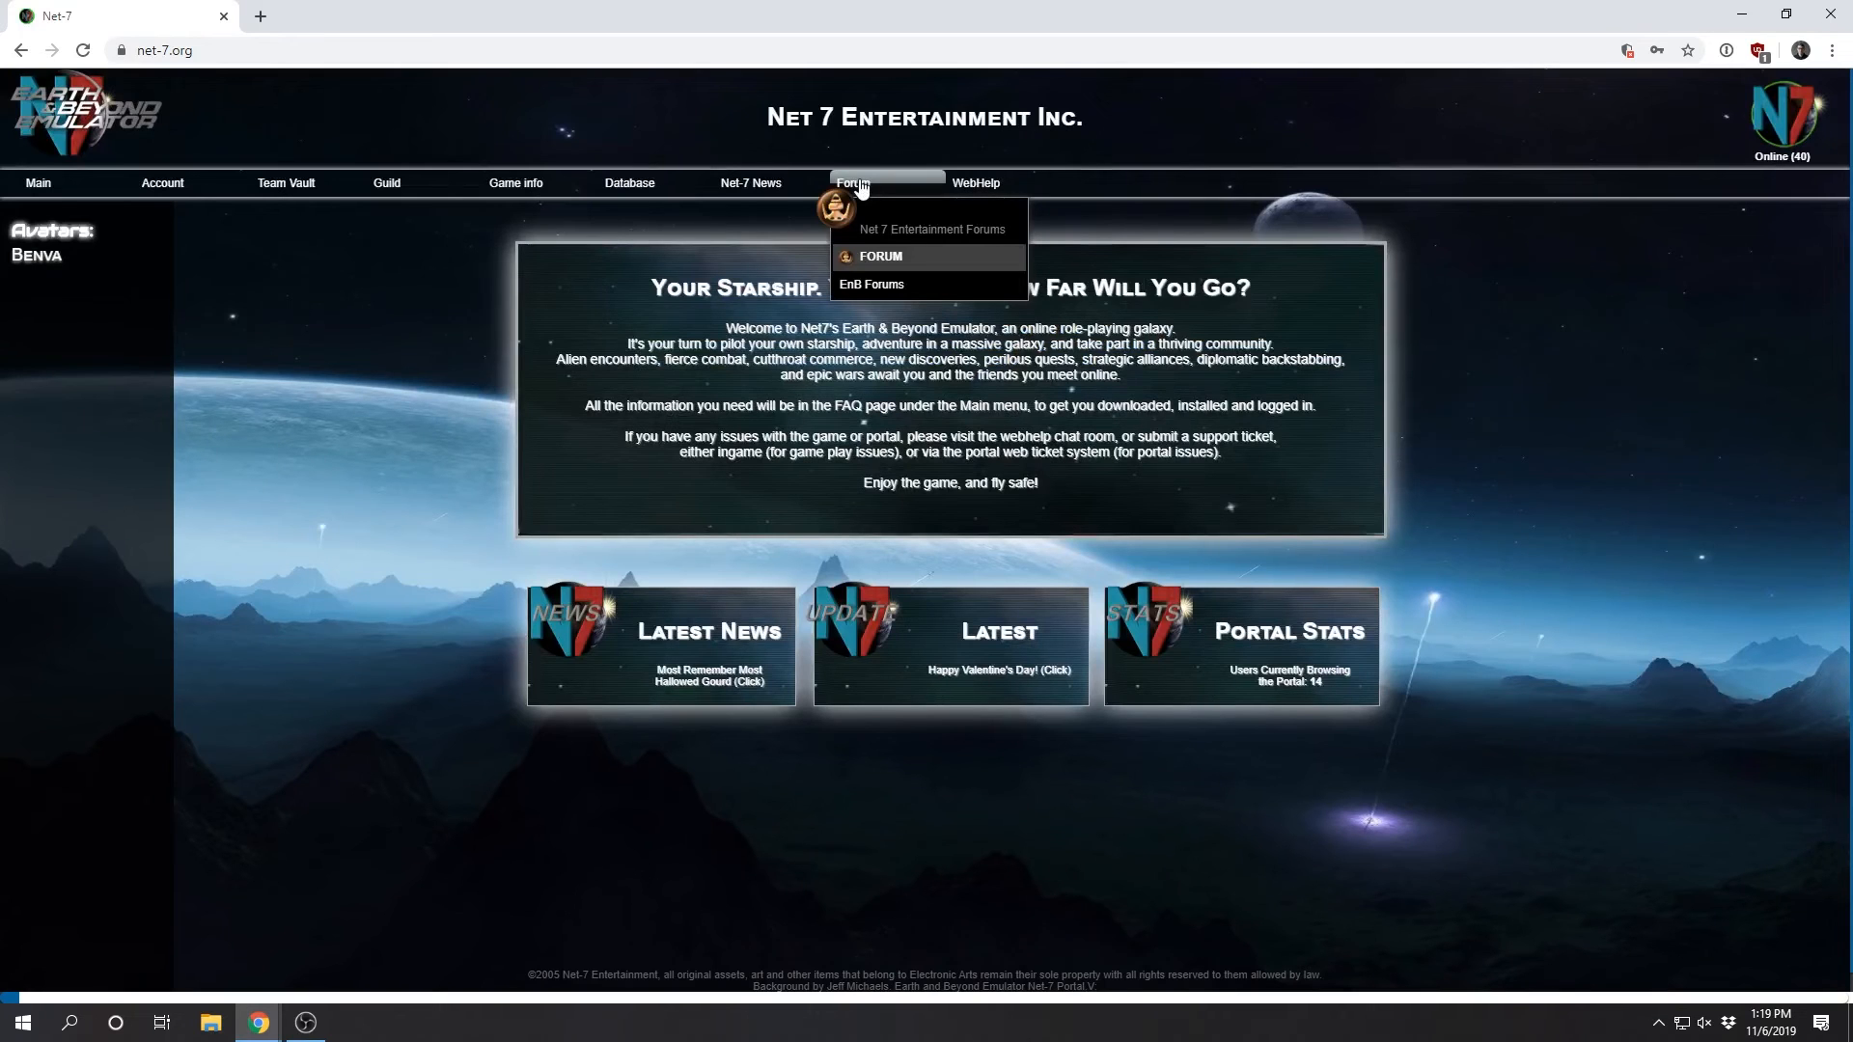
# Step: Open EnB Forums and choose Donate Now on the Q2-4 2019 operations goal
pyautogui.click(880, 257)
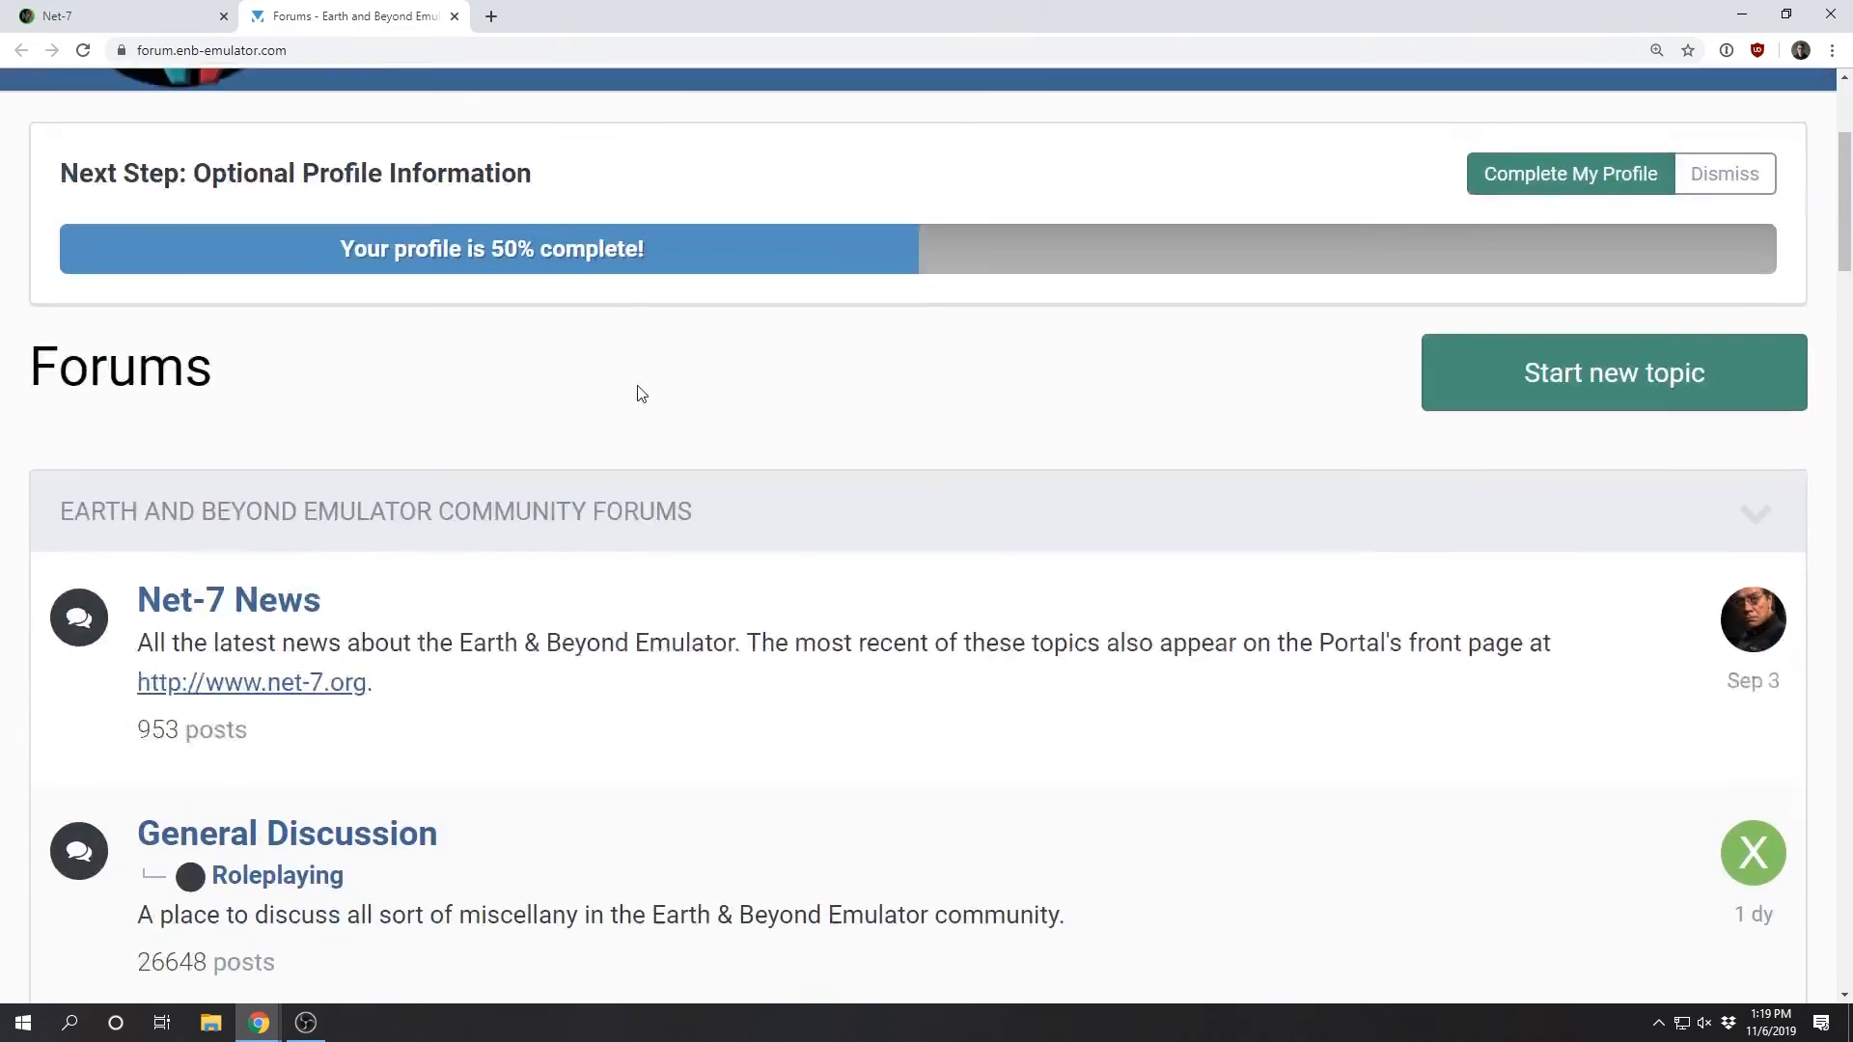
pyautogui.scroll(-3)
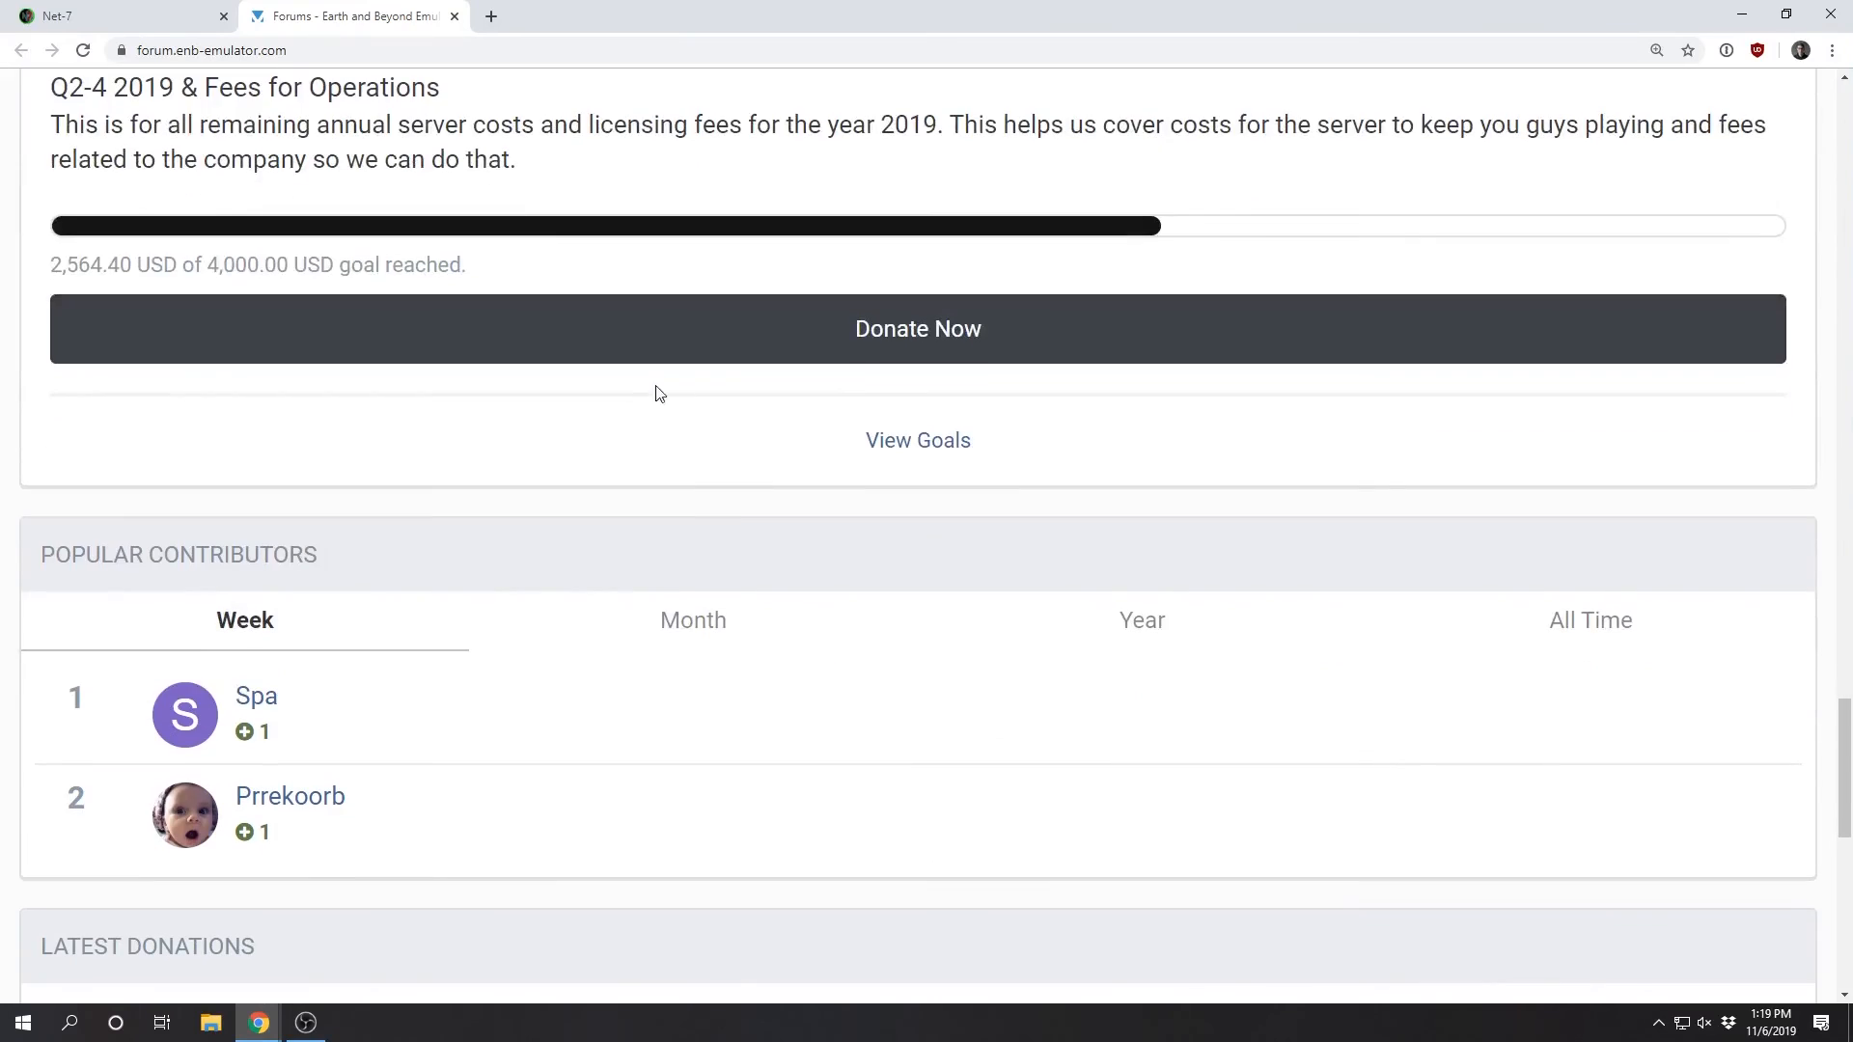
pyautogui.moveTo(885, 356)
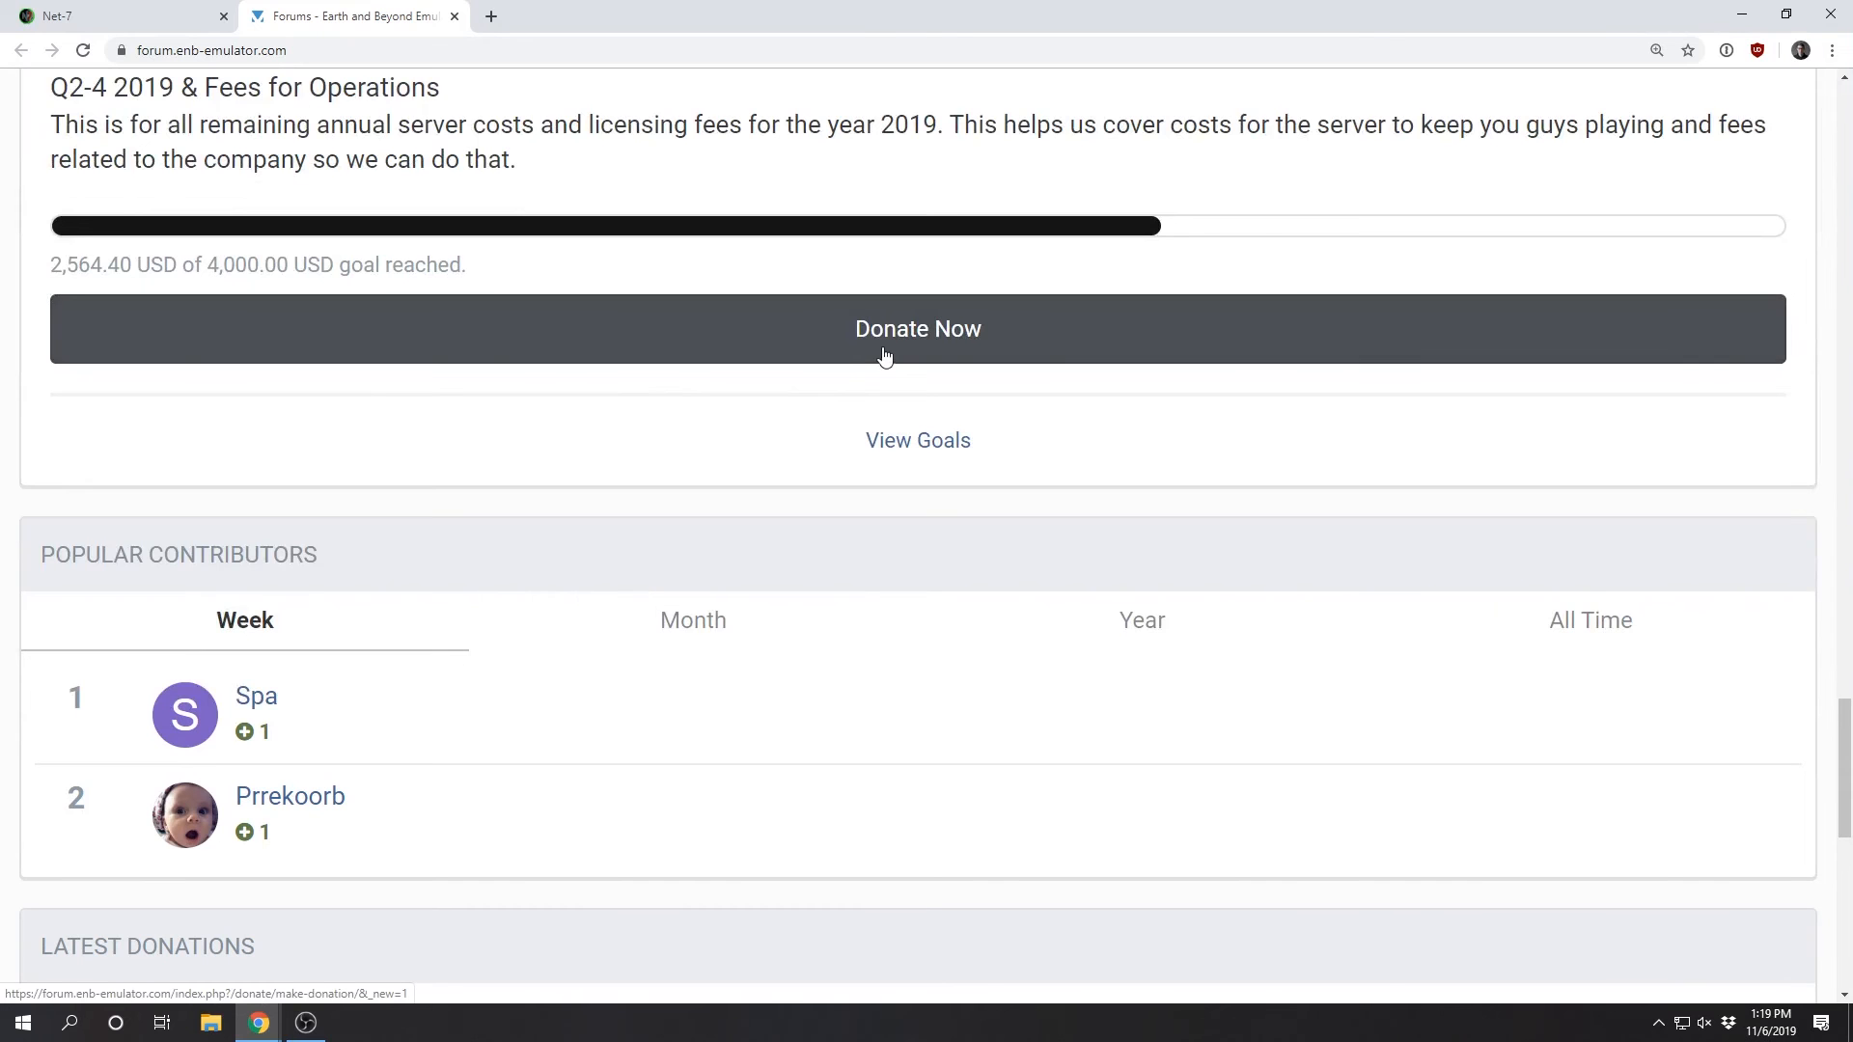
pyautogui.click(917, 328)
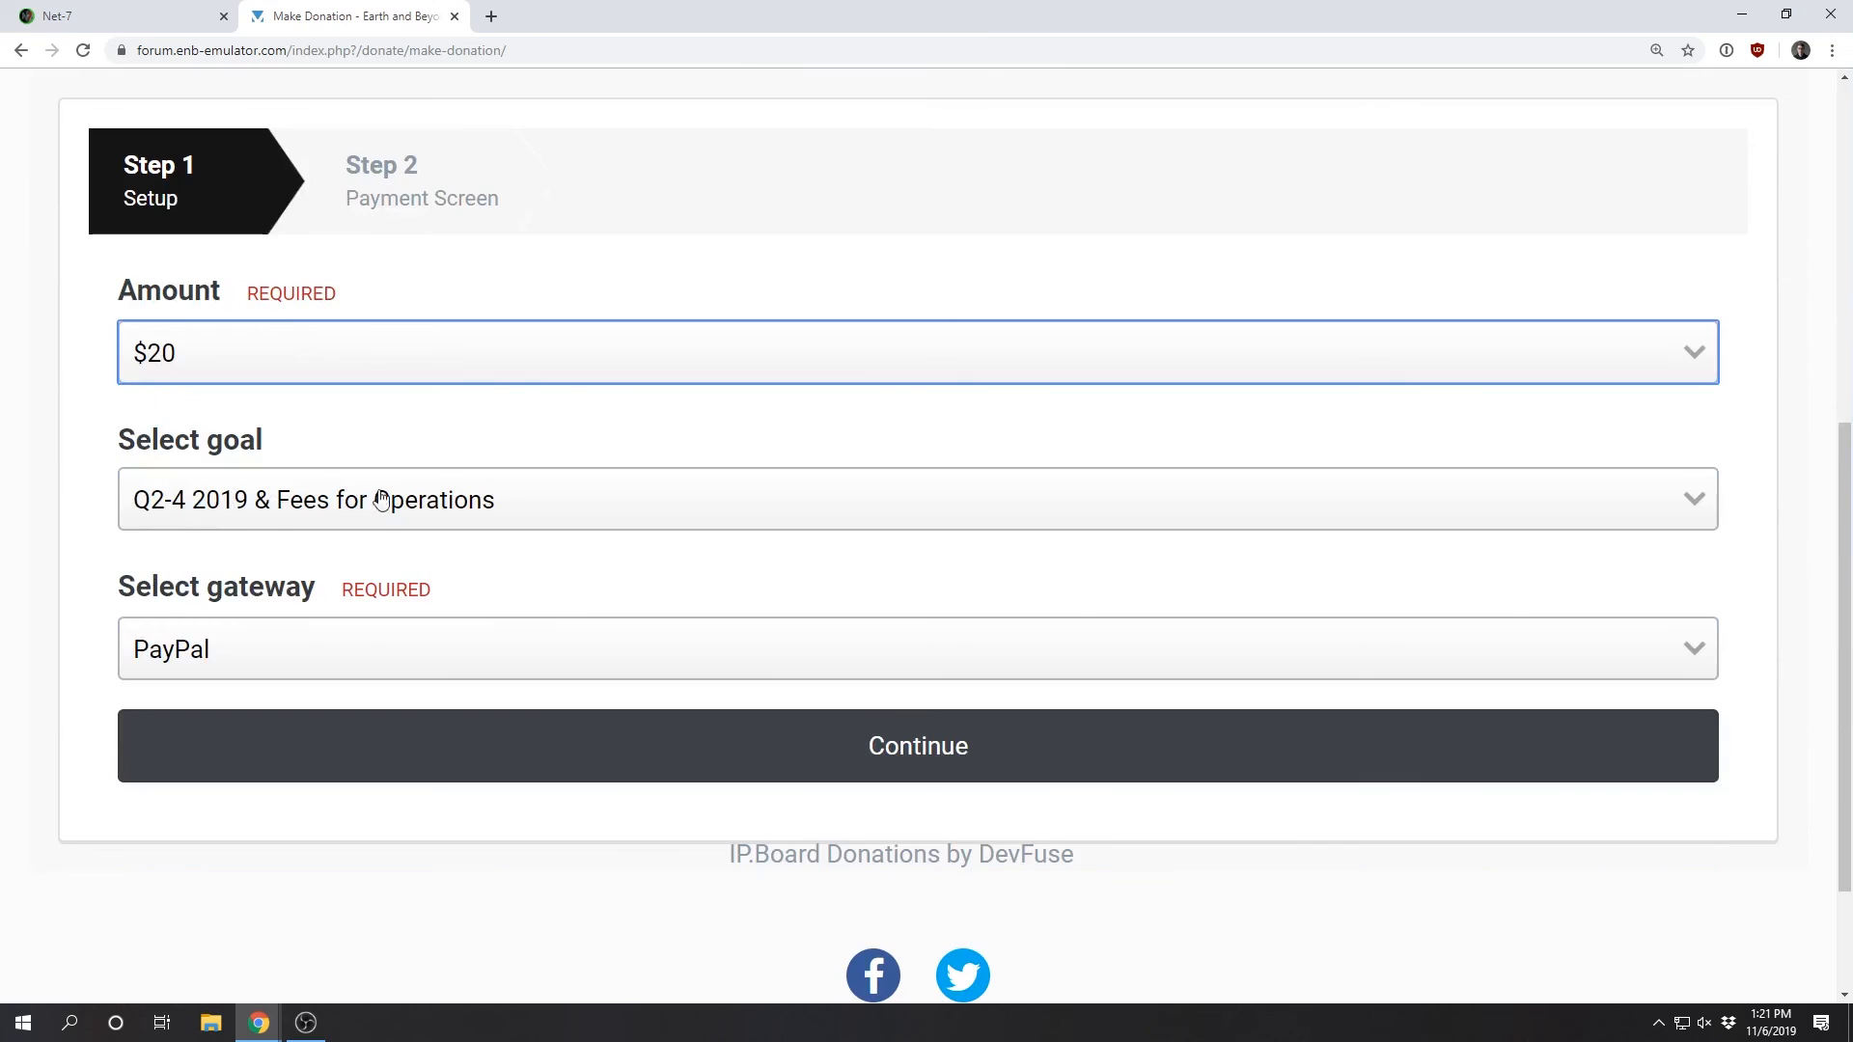
pyautogui.moveTo(1805, 694)
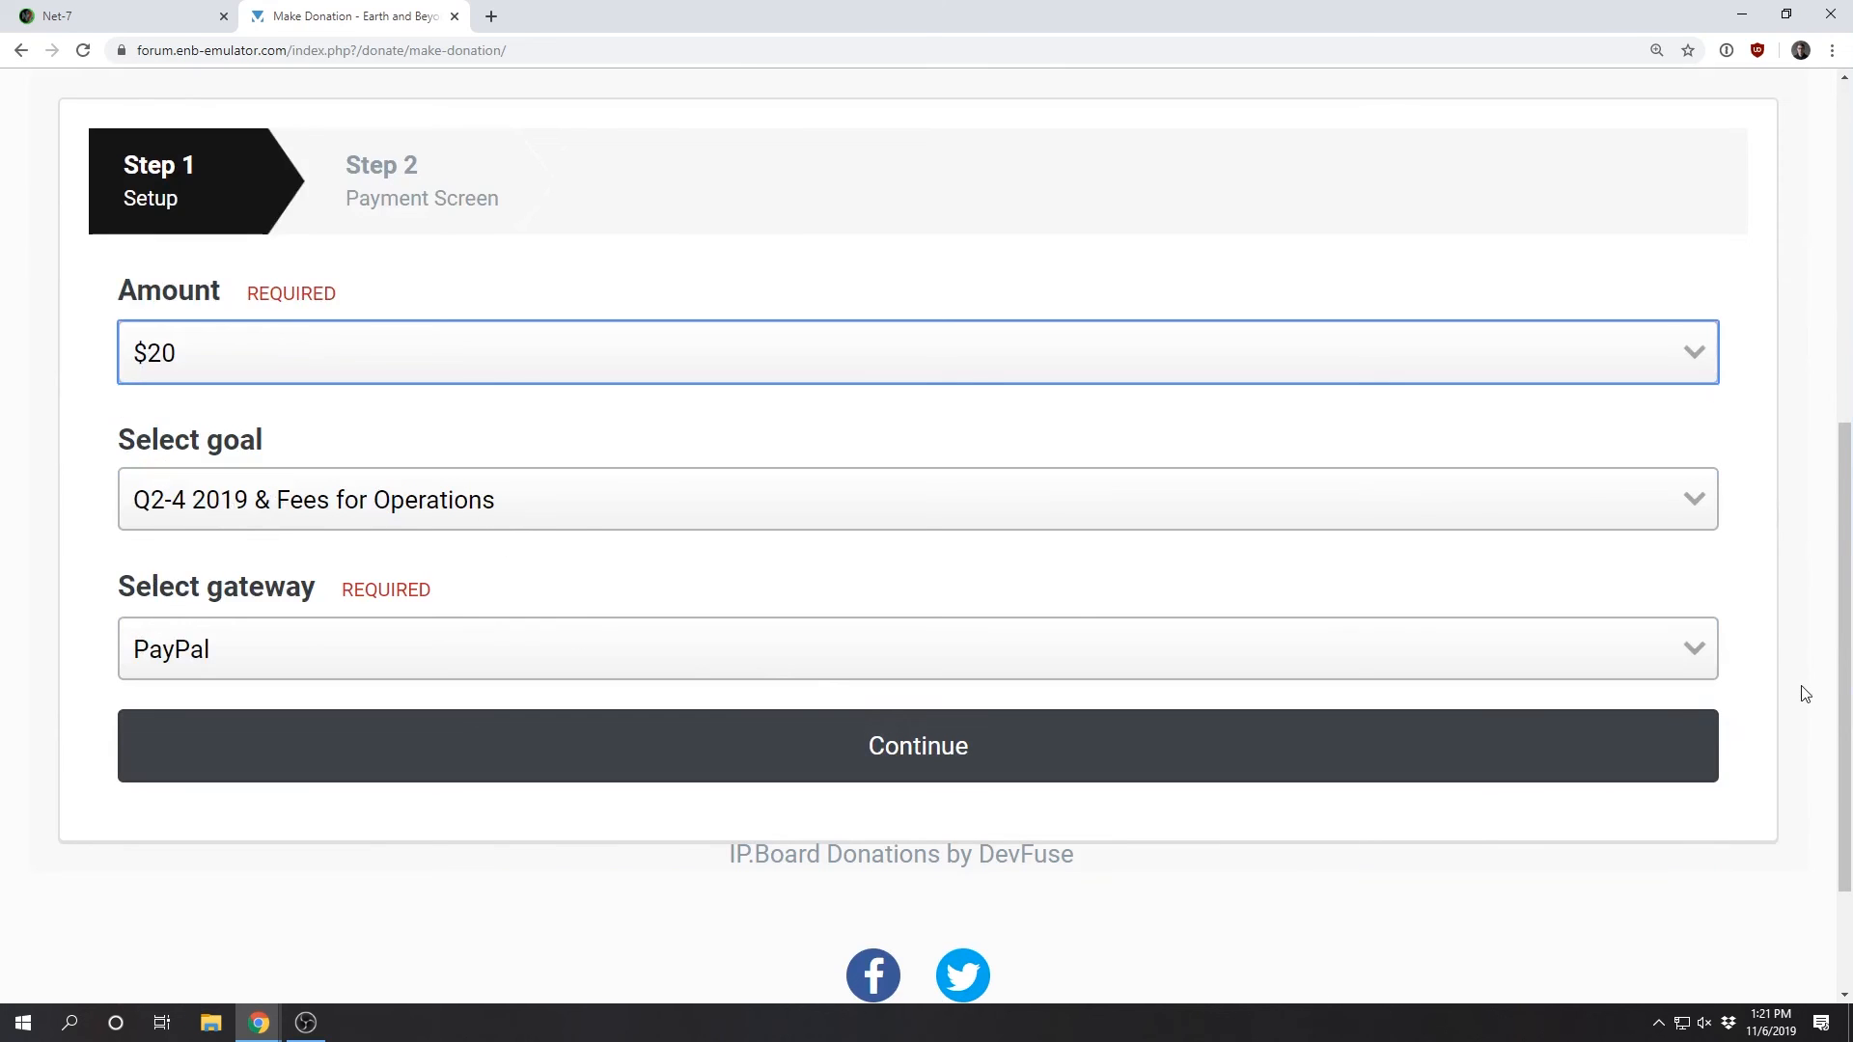